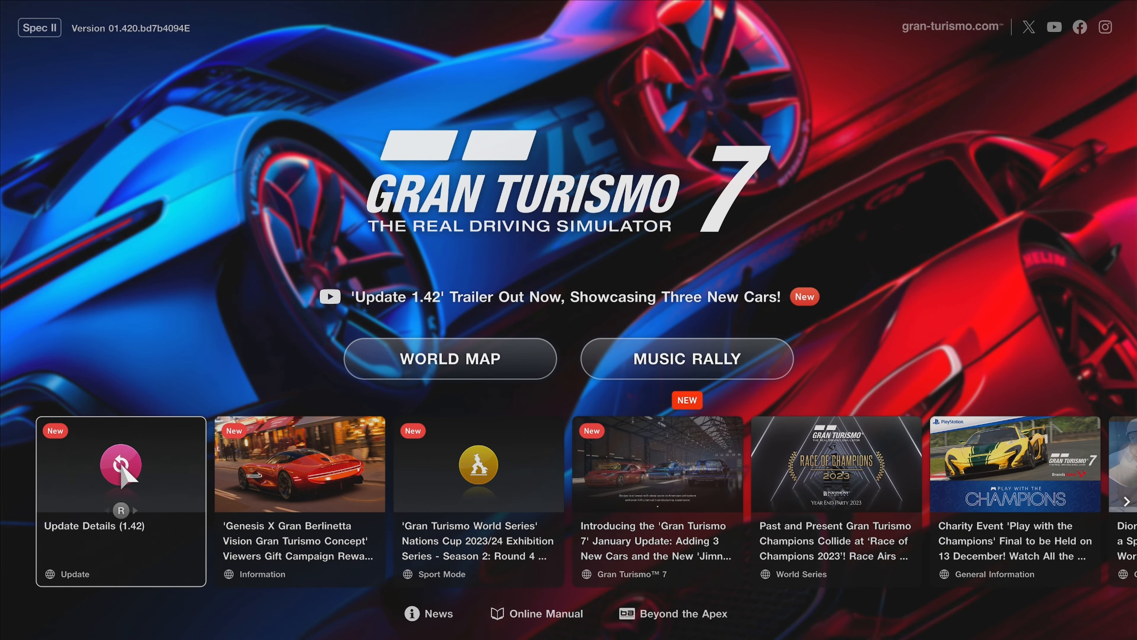
Select the 'Update Details (1.42)' news tile to read the update notes.
left_click(120, 463)
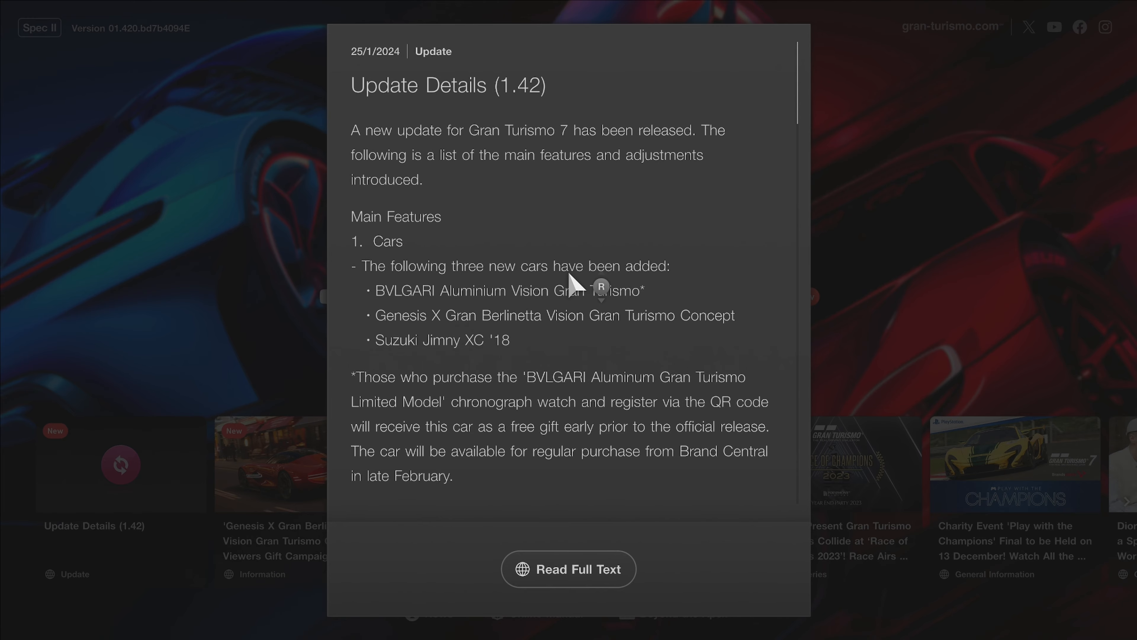
scroll("down", 3)
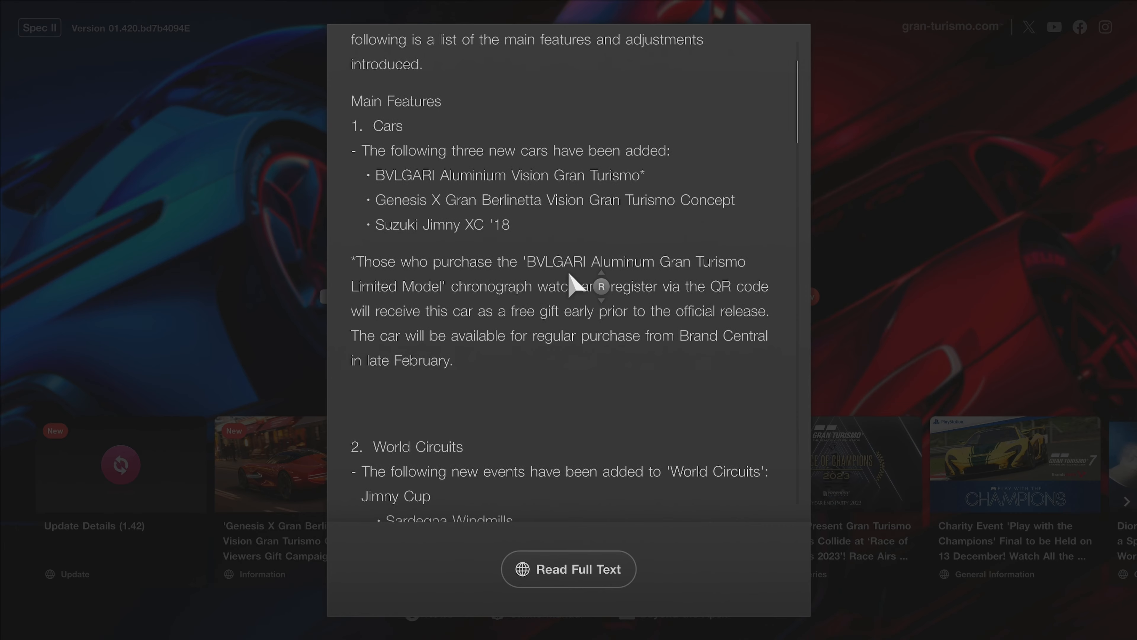
scroll("down", 3)
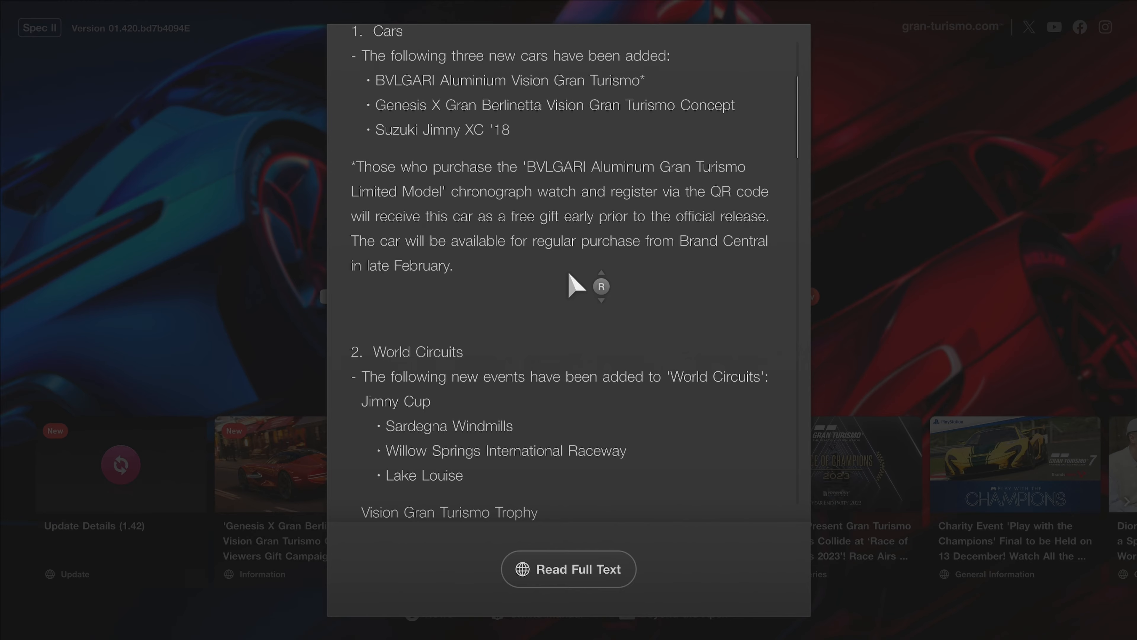
scroll("down", 3)
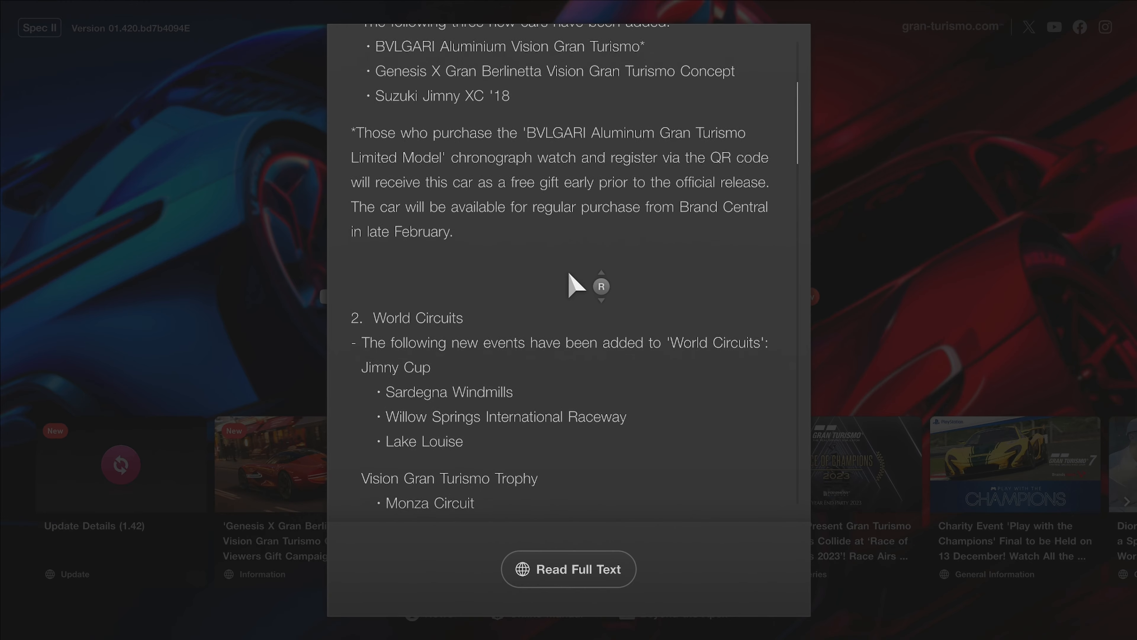
scroll("down", 3)
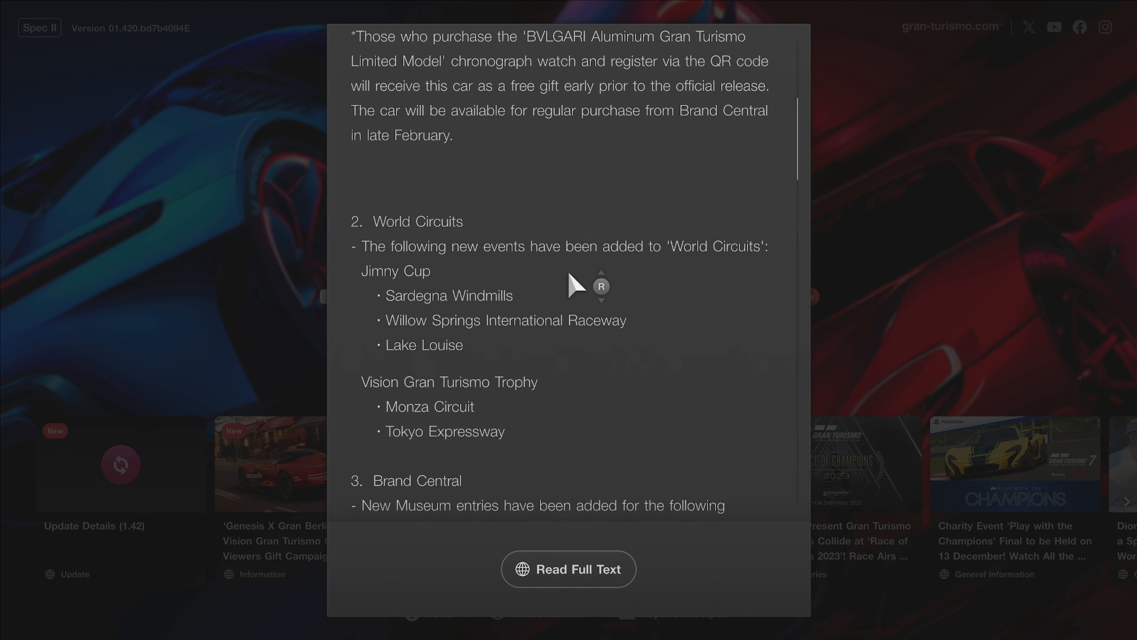
scroll("down", 3)
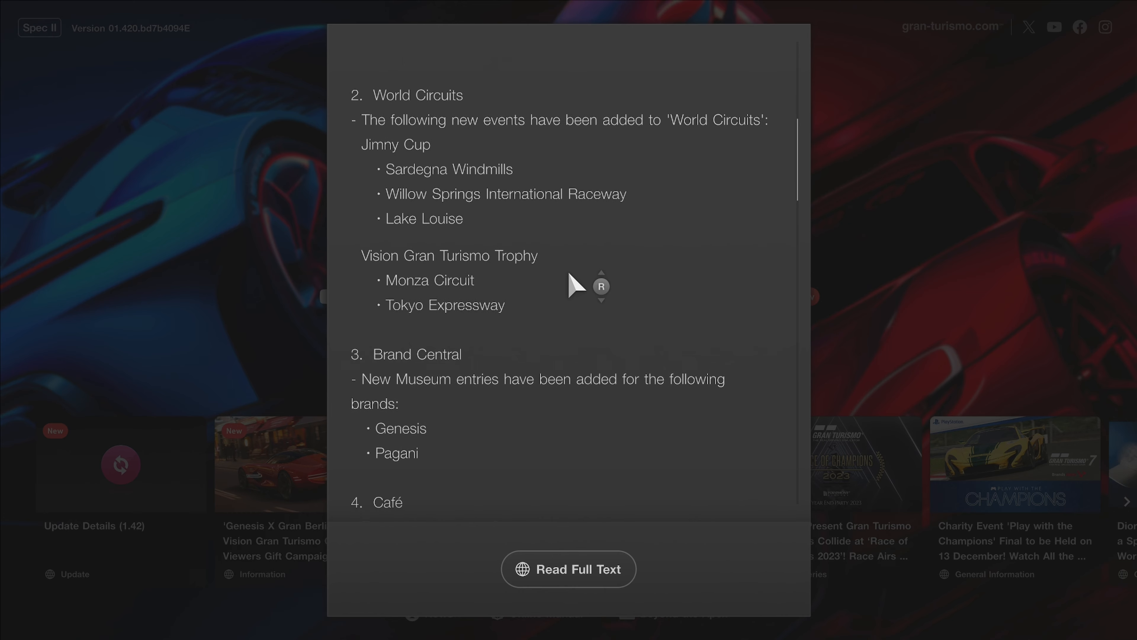
scroll("down", 3)
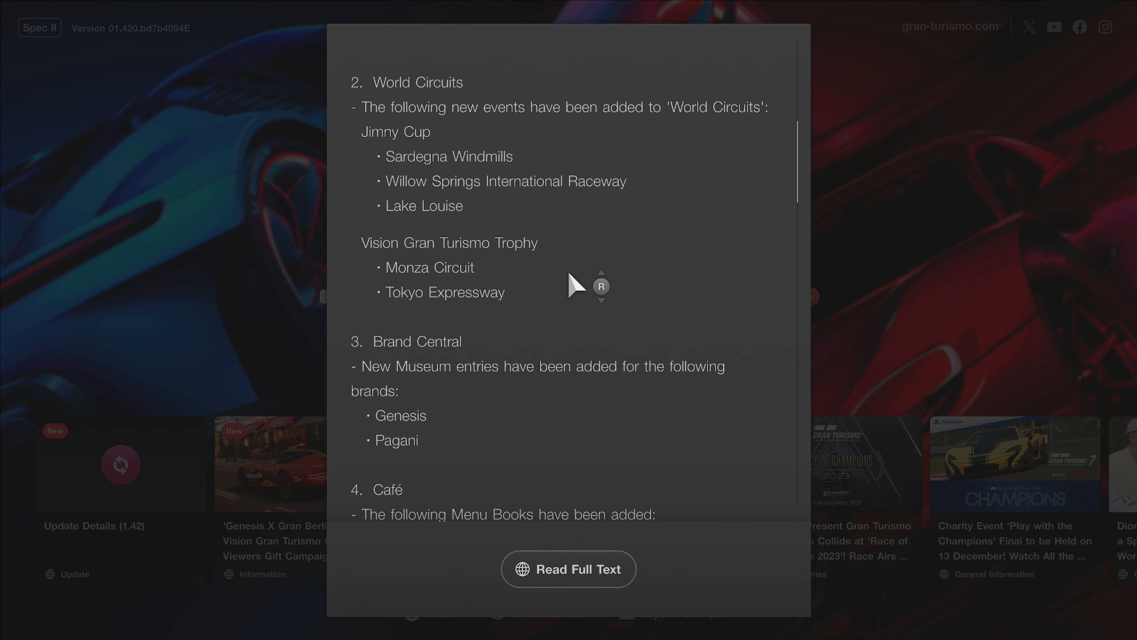
scroll("down", 3)
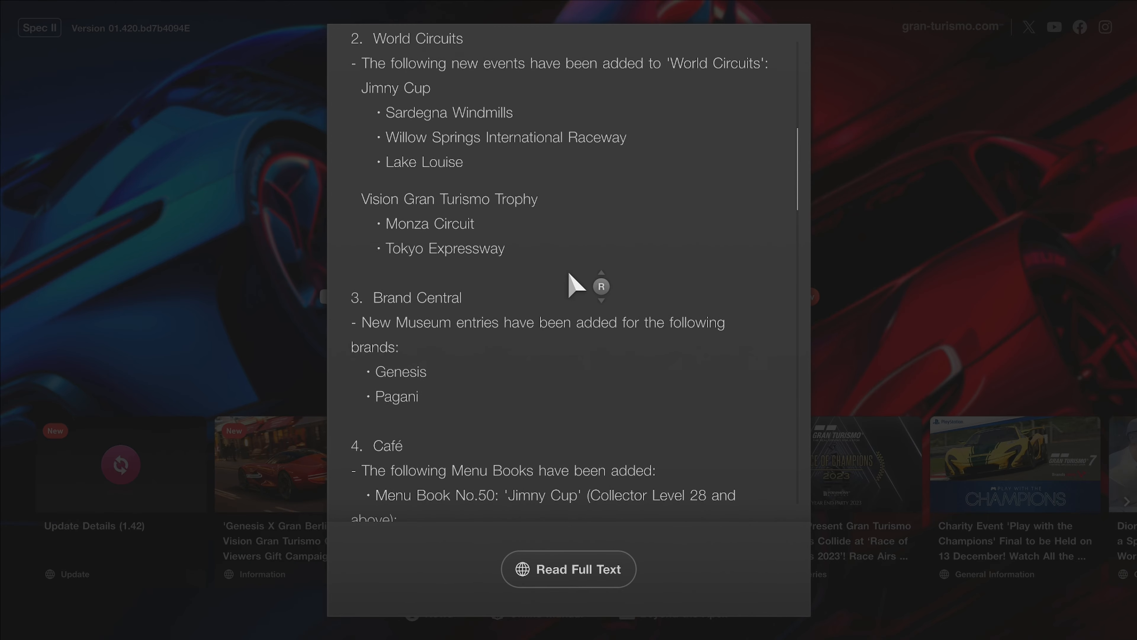
scroll("down", 3)
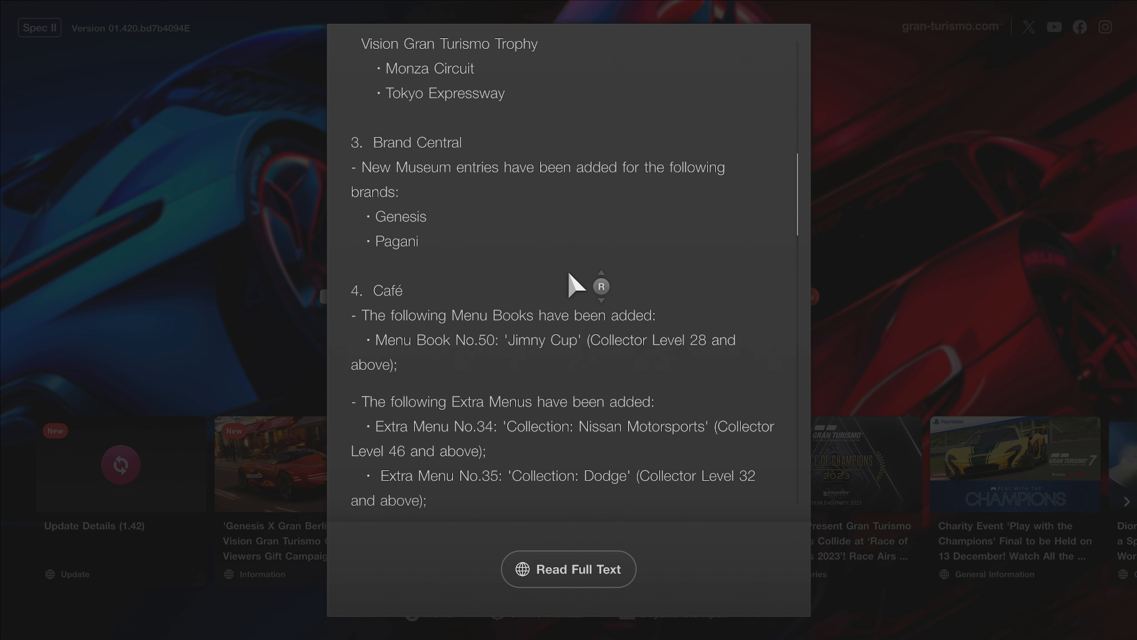
scroll("down", 3)
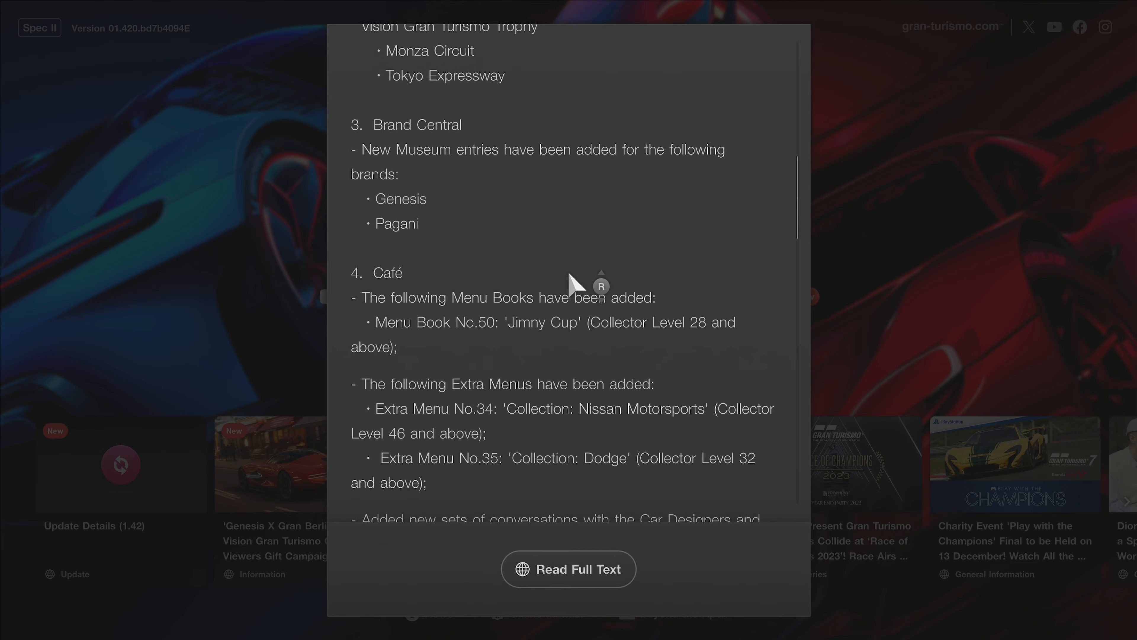
scroll("down", 3)
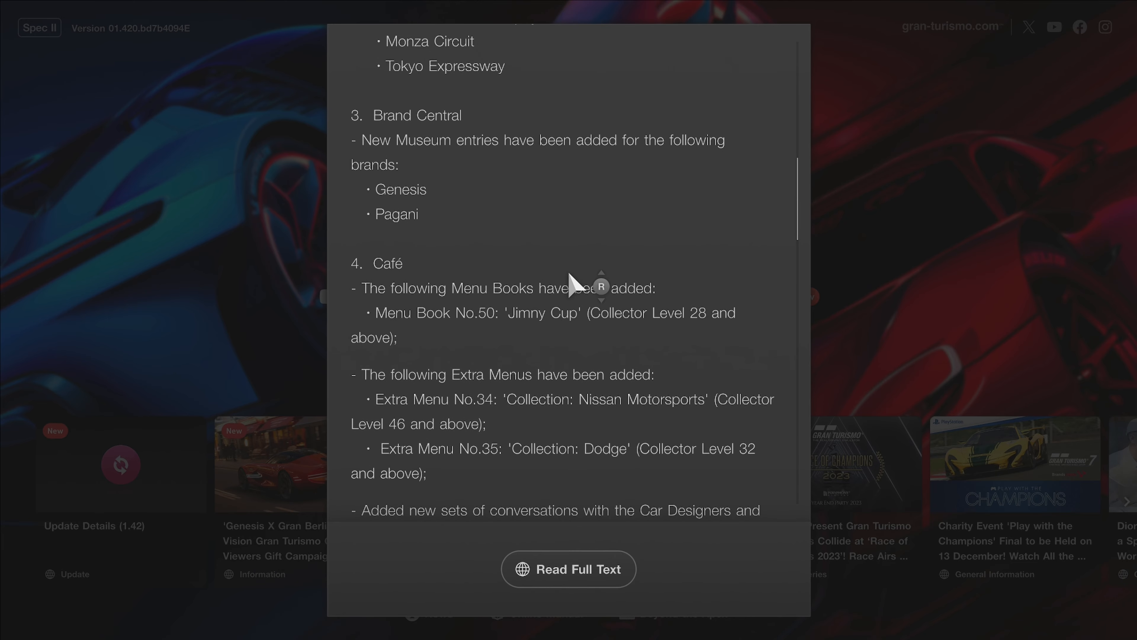
scroll("down", 3)
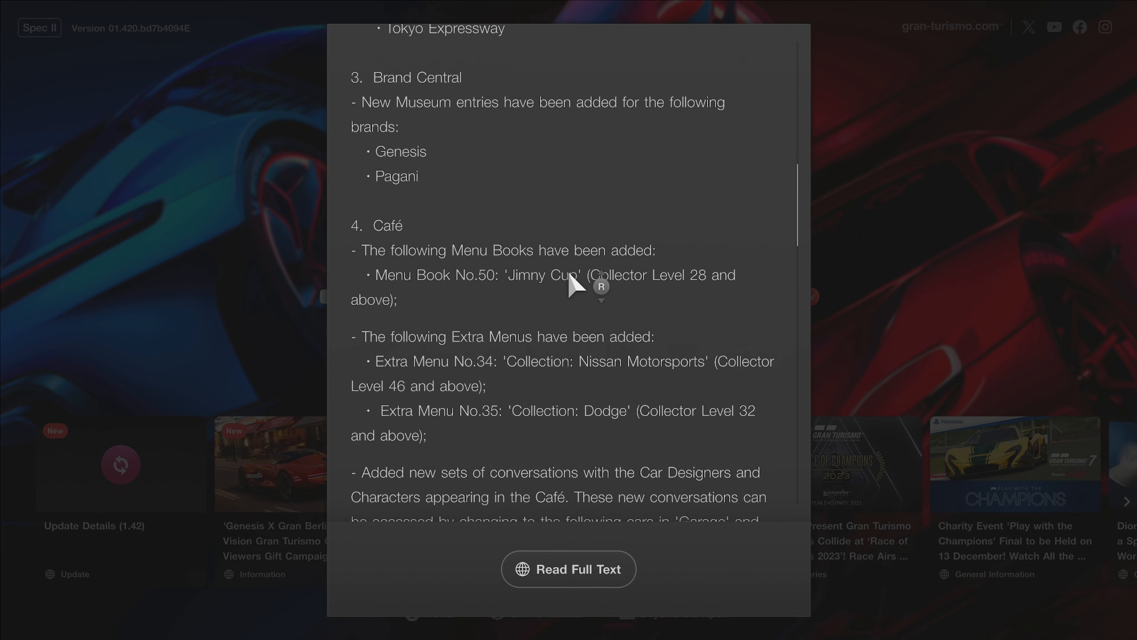
scroll("down", 3)
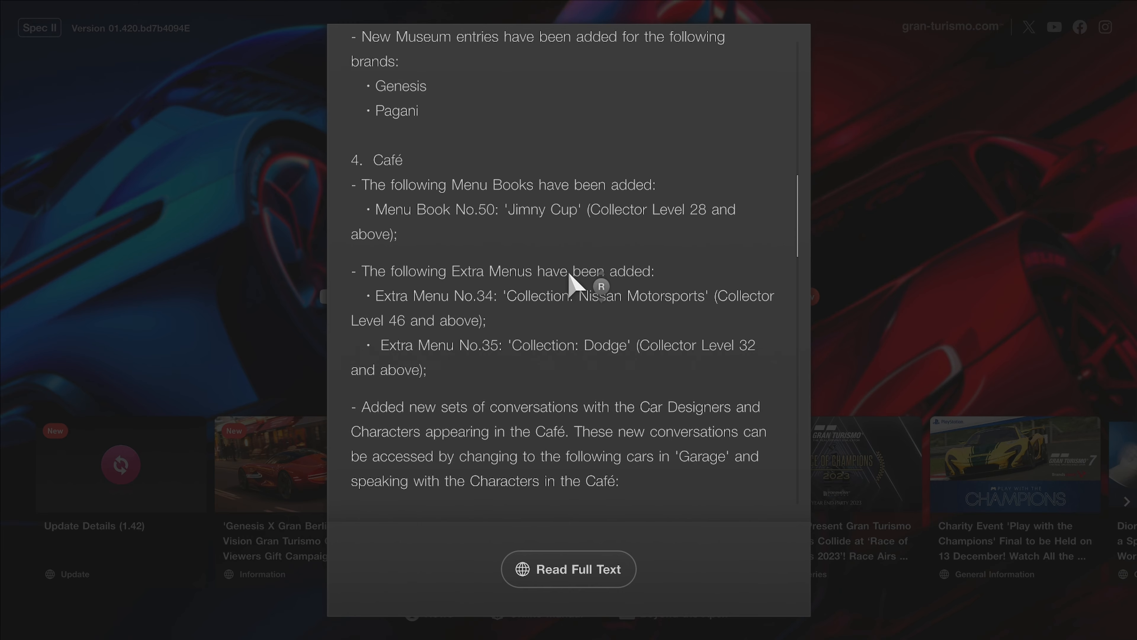
scroll("down", 3)
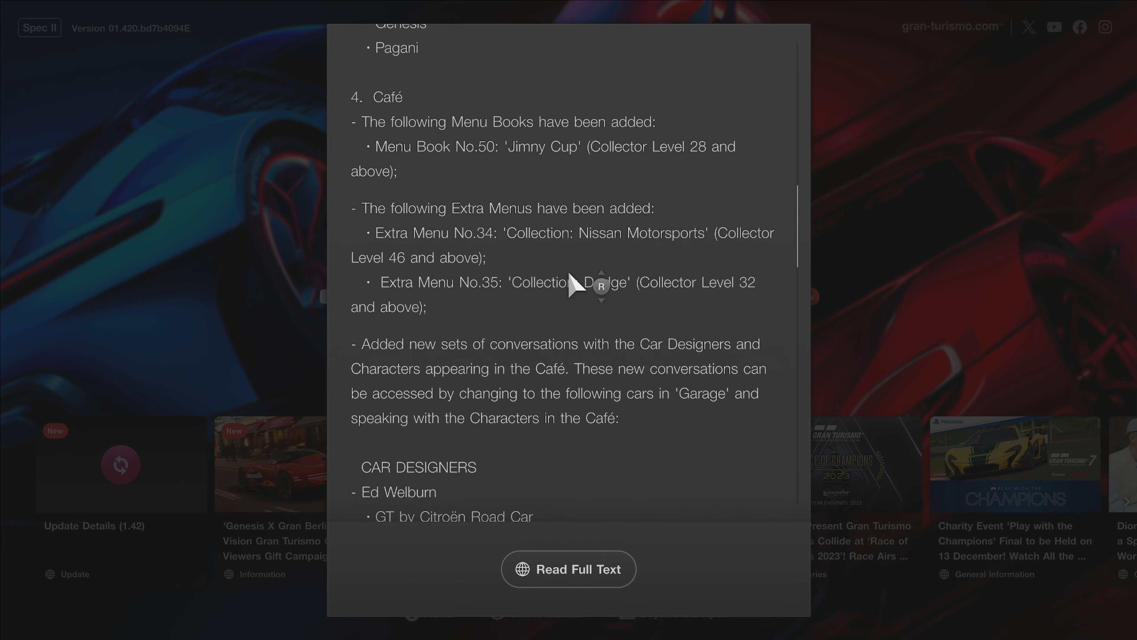
scroll("down", 3)
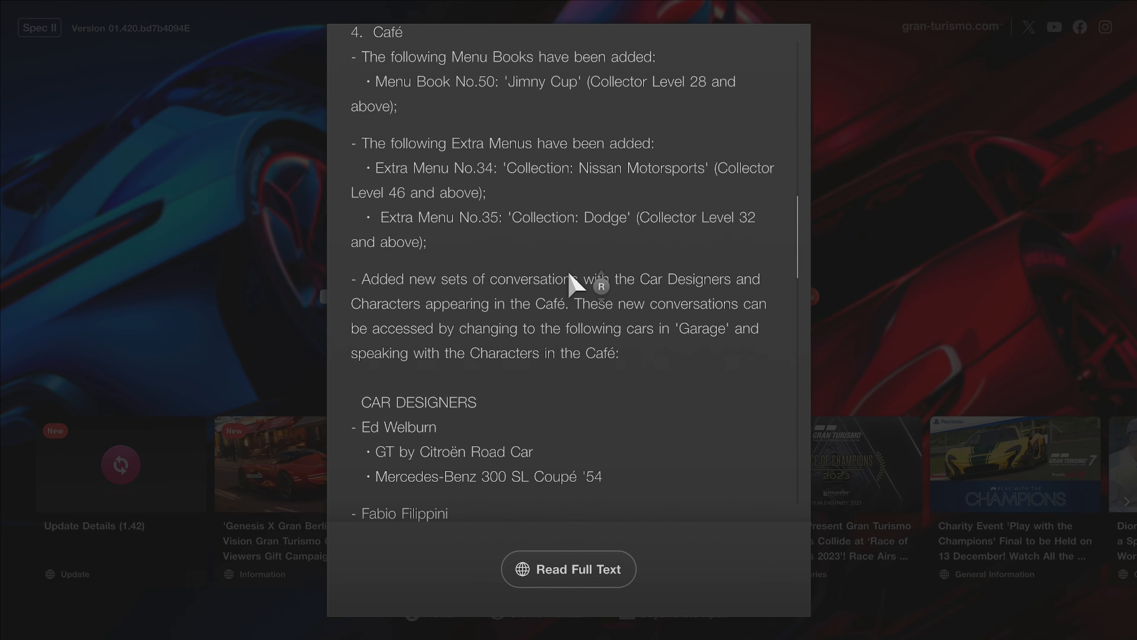
scroll("down", 3)
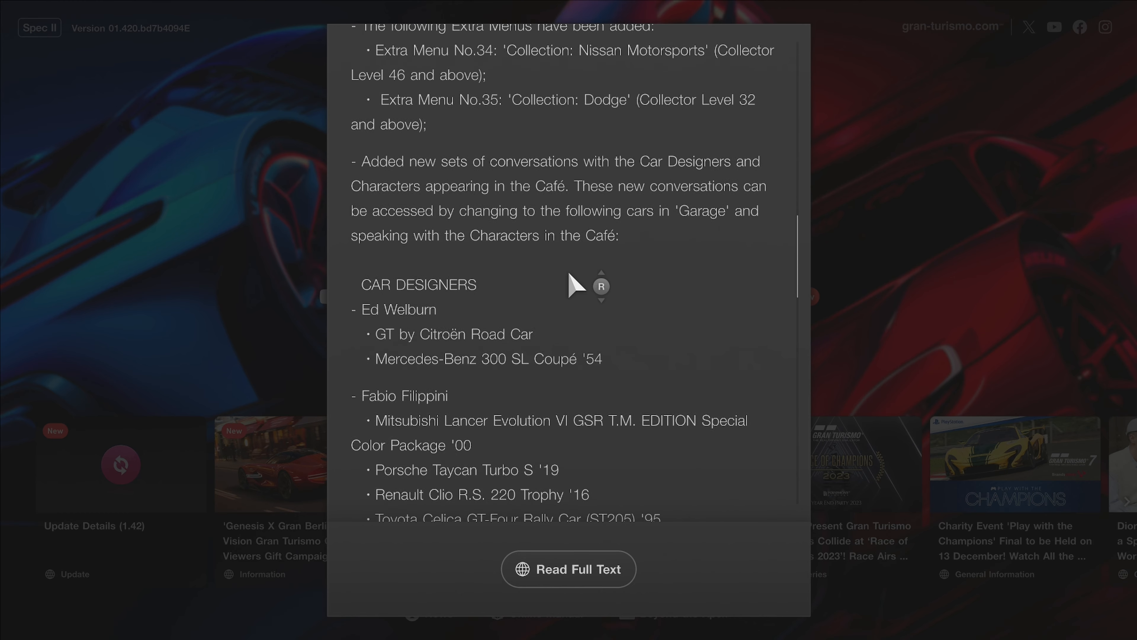
scroll("down", 3)
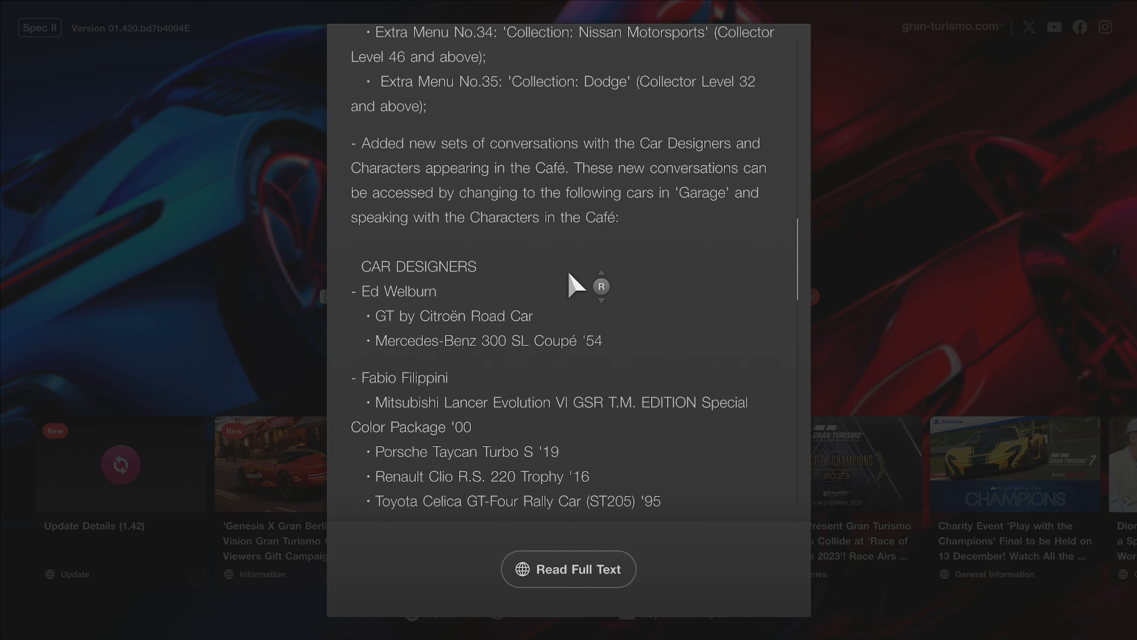
scroll("down", 3)
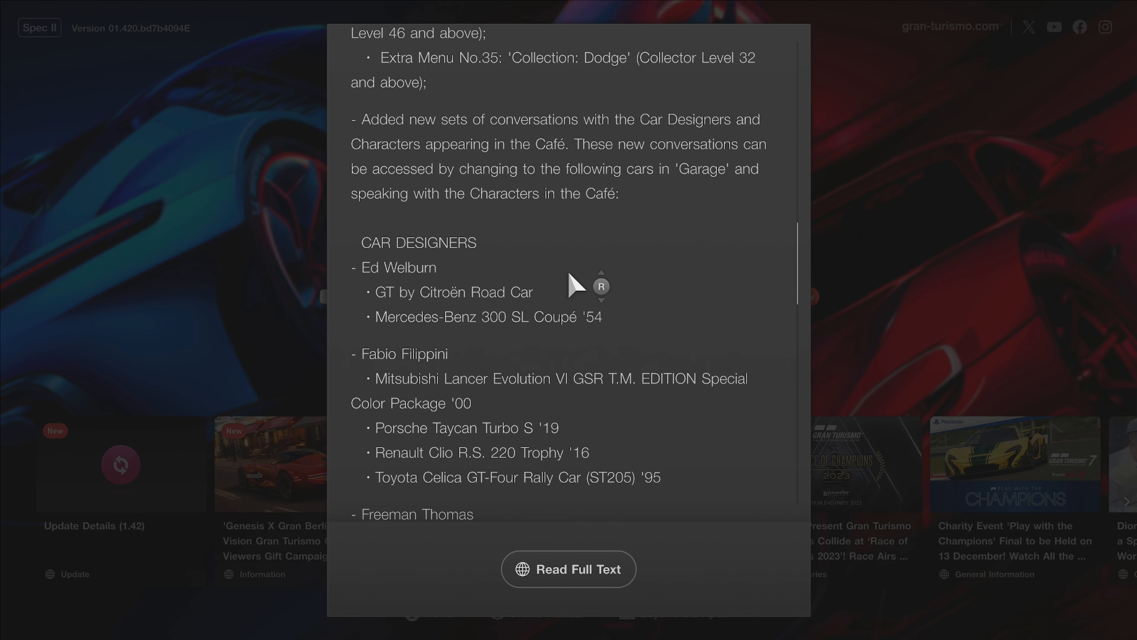
scroll("down", 3)
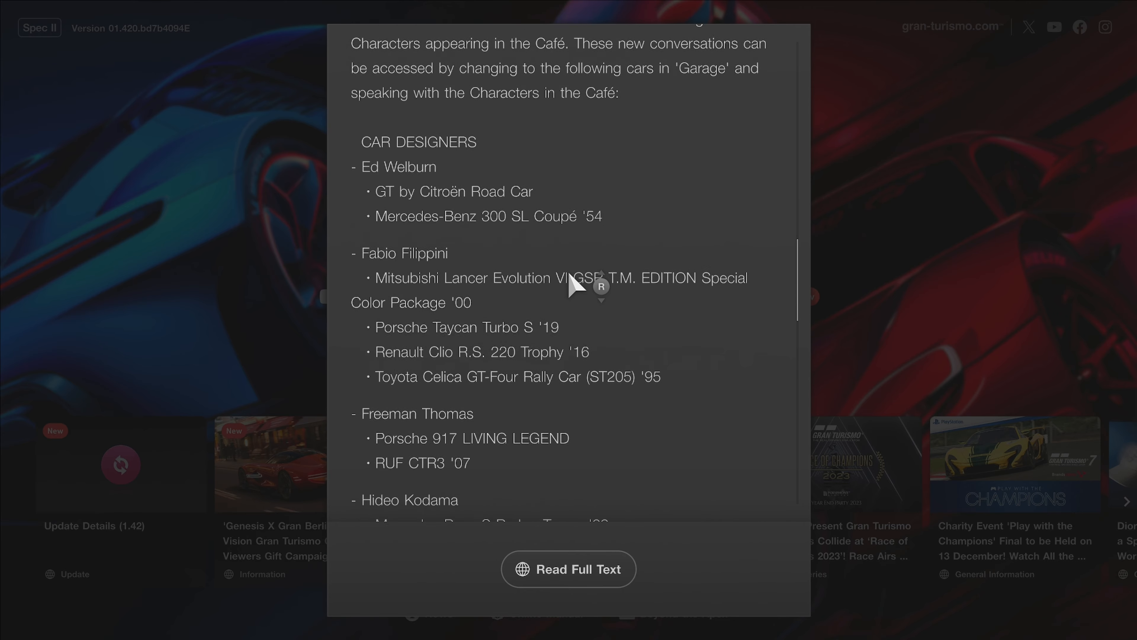
scroll("down", 3)
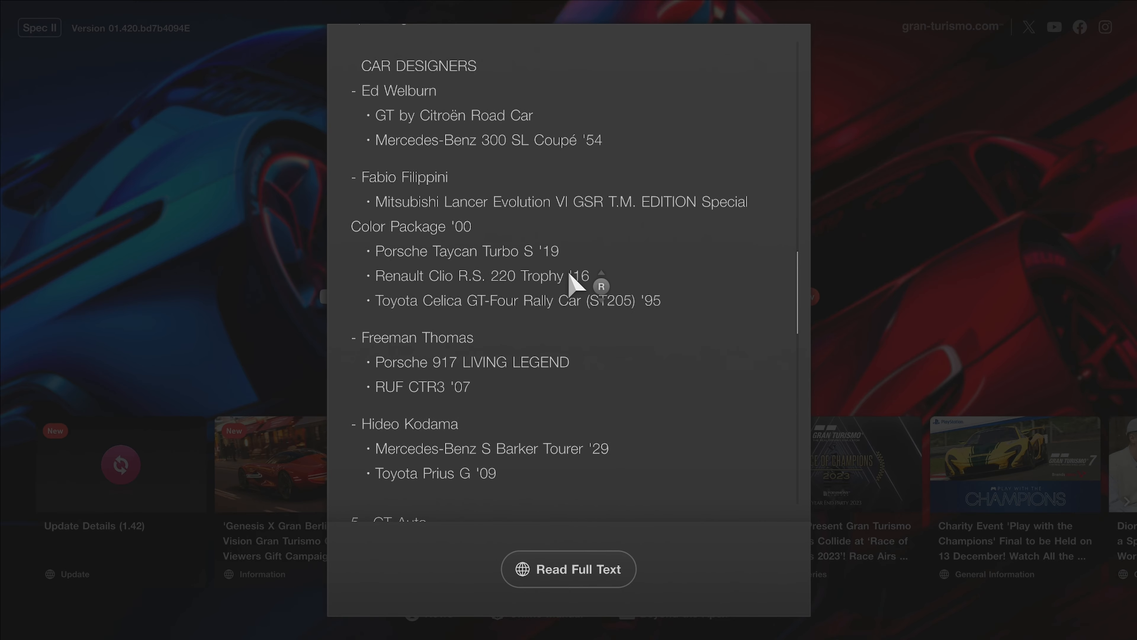
scroll("down", 3)
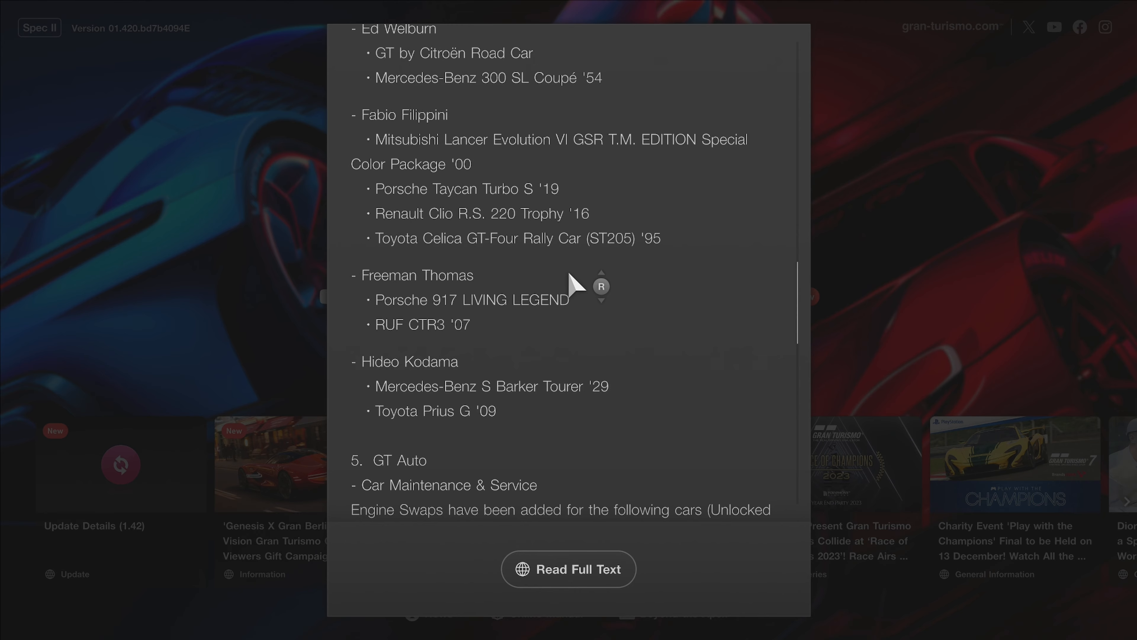
Scroll through the rest of the 1.42 notes, past Scapes and Other Improvements, then close them.
scroll("down", 3)
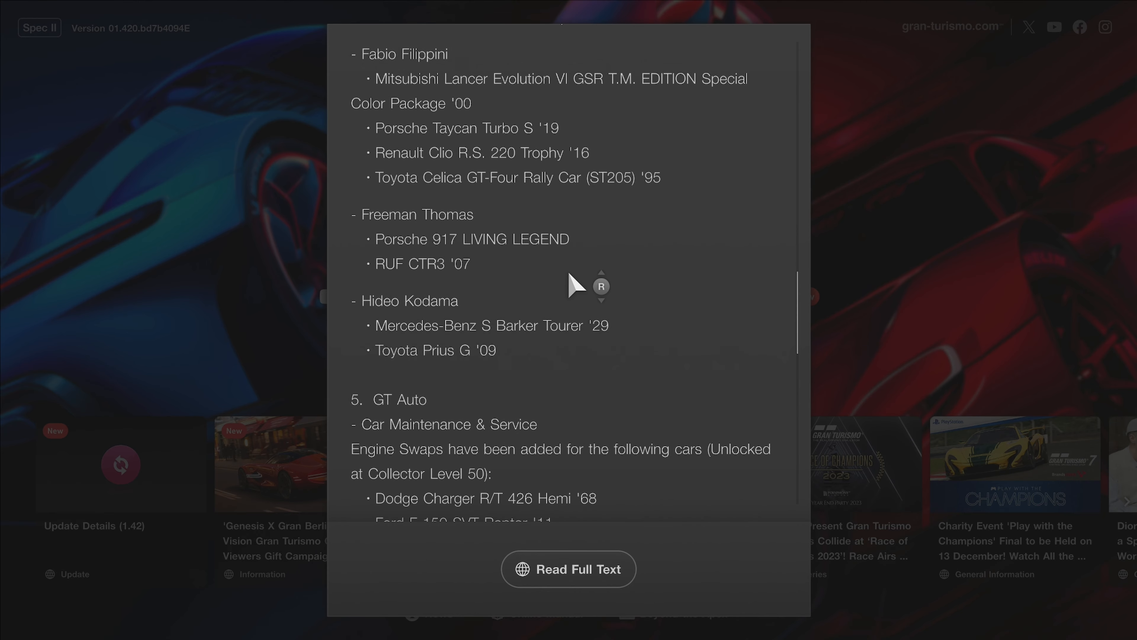
scroll("down", 3)
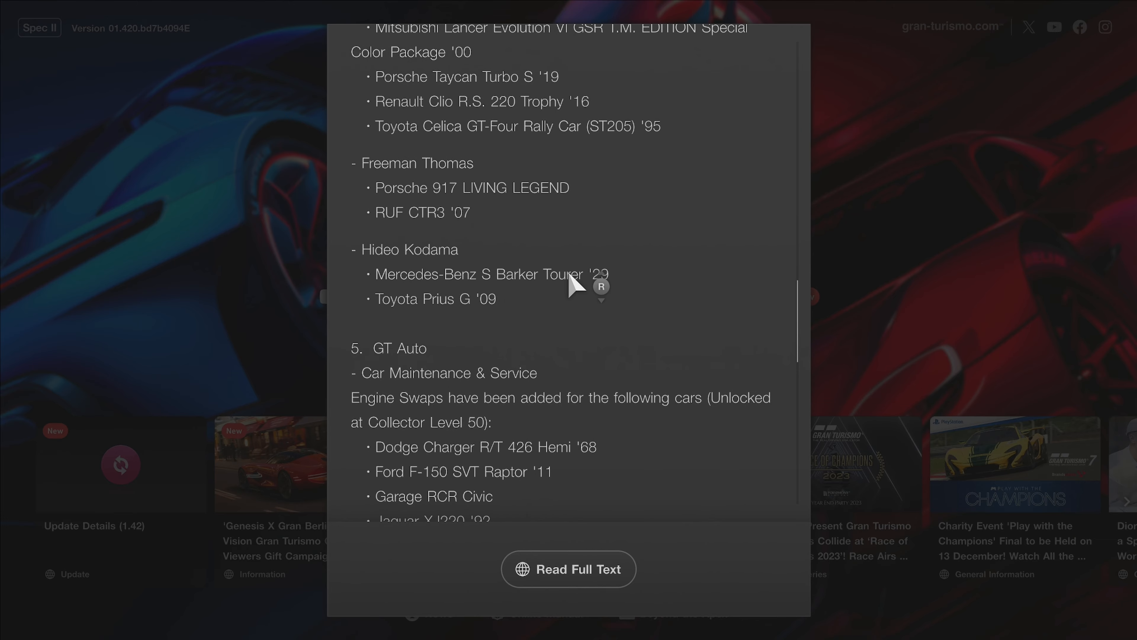
scroll("down", 3)
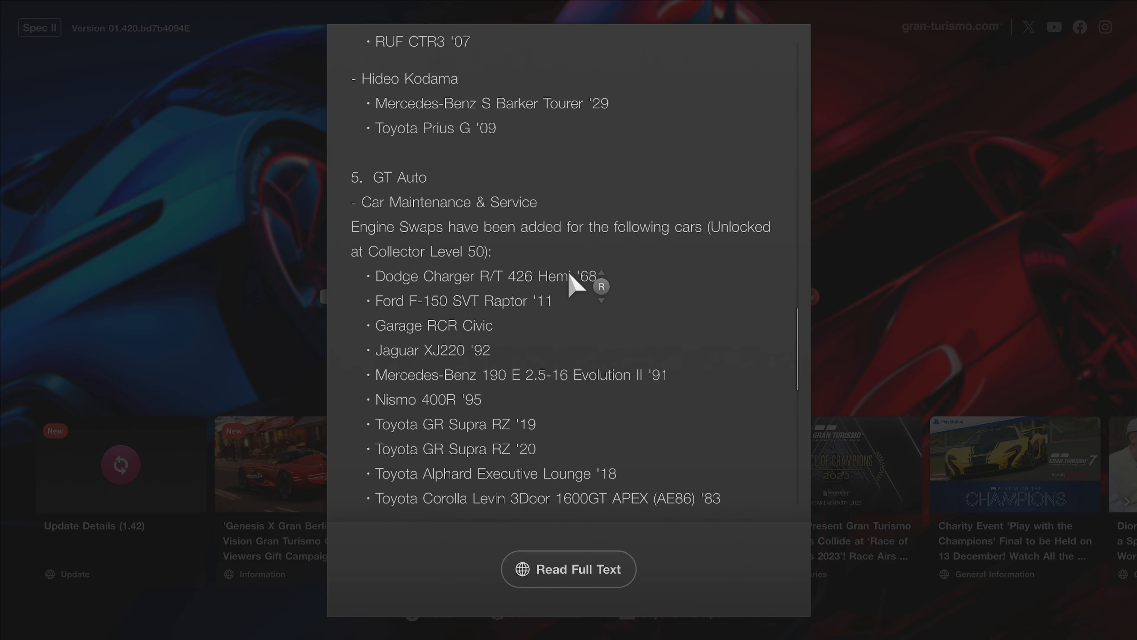
scroll("down", 3)
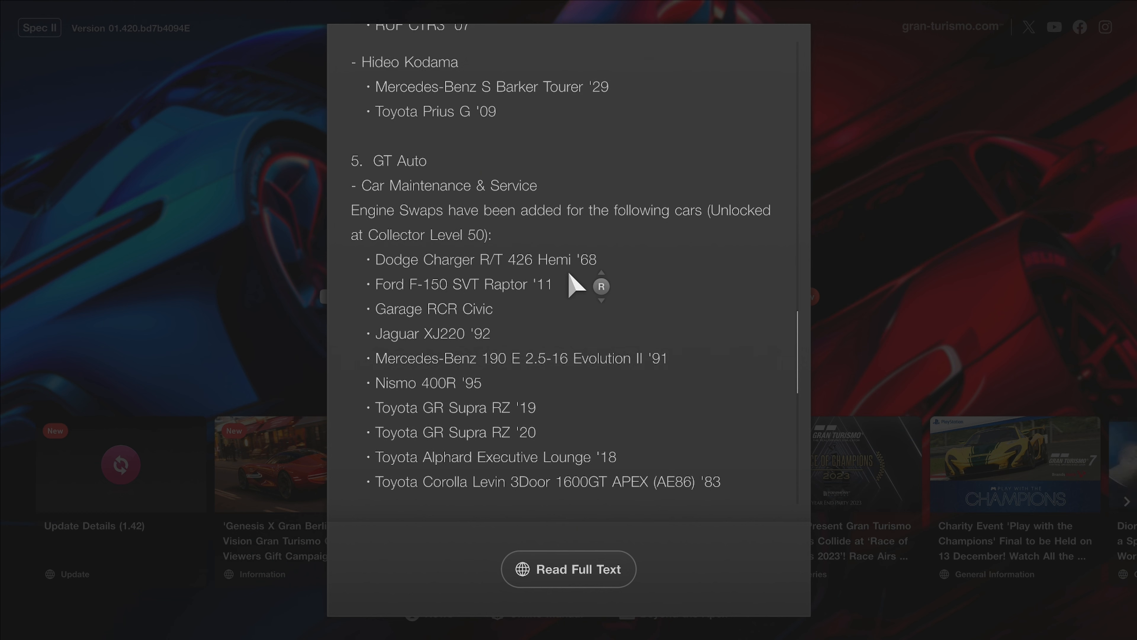
scroll("down", 3)
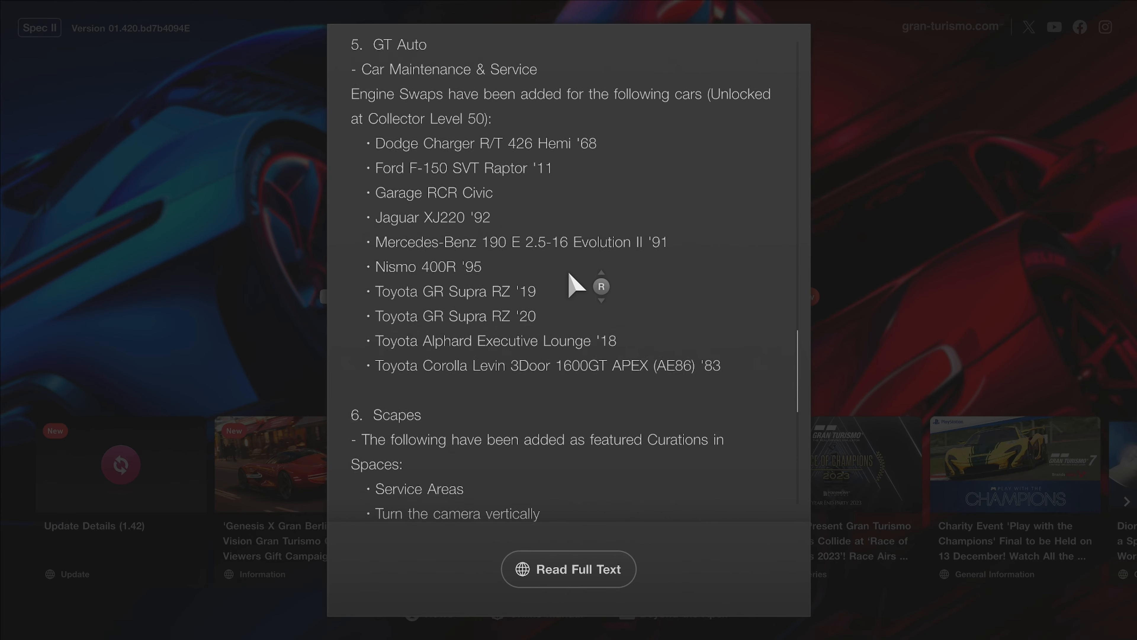
scroll("down", 3)
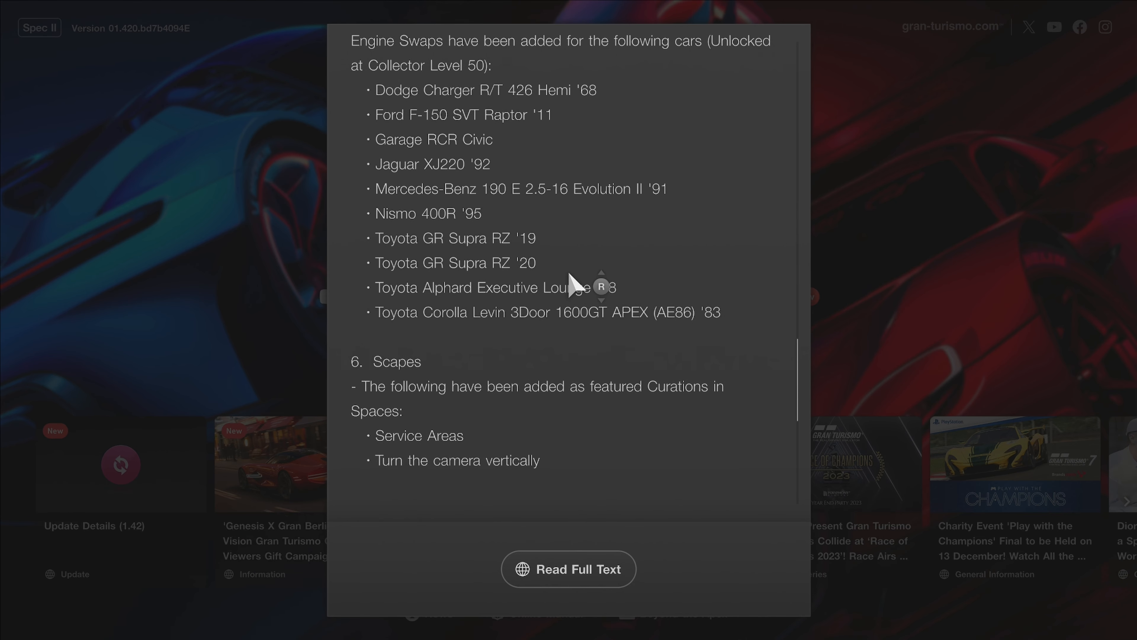
scroll("down", 3)
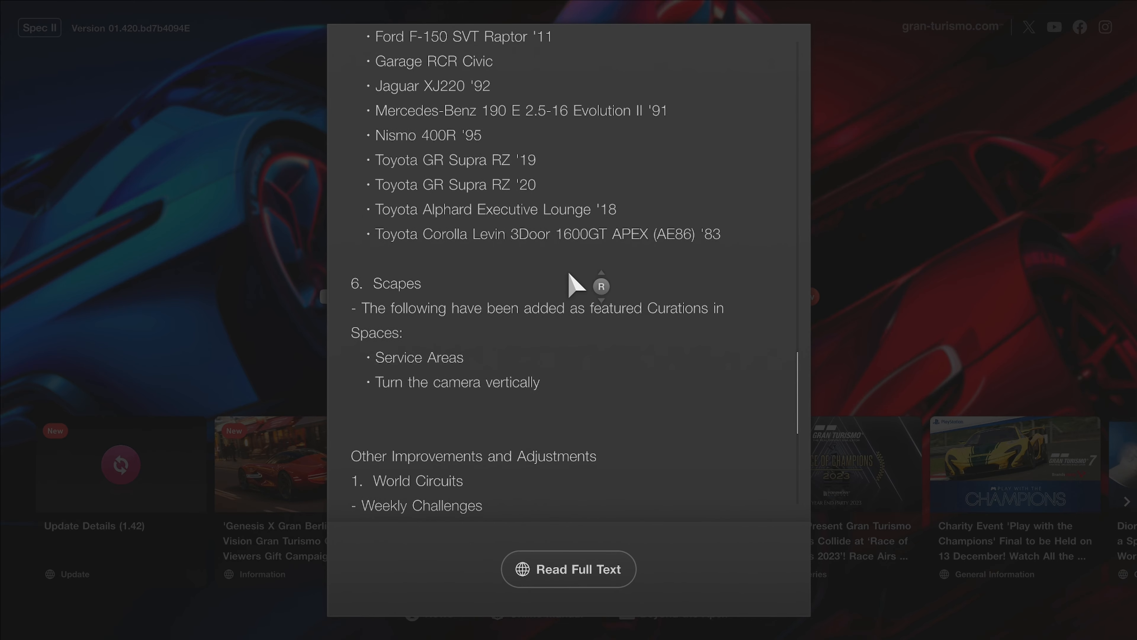
scroll("down", 3)
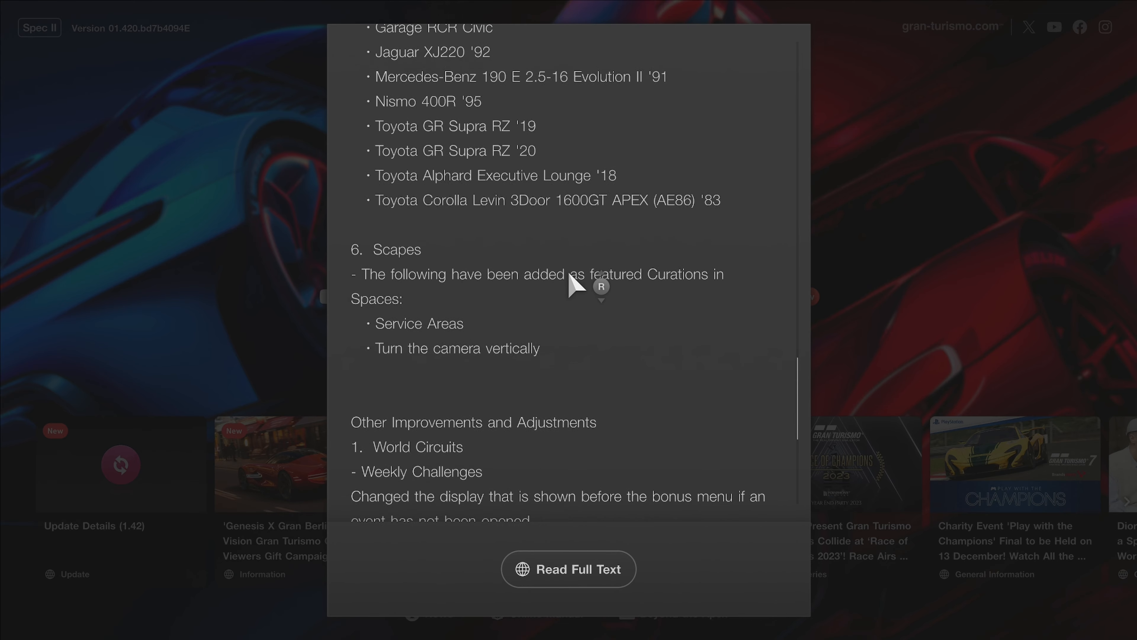
scroll("down", 3)
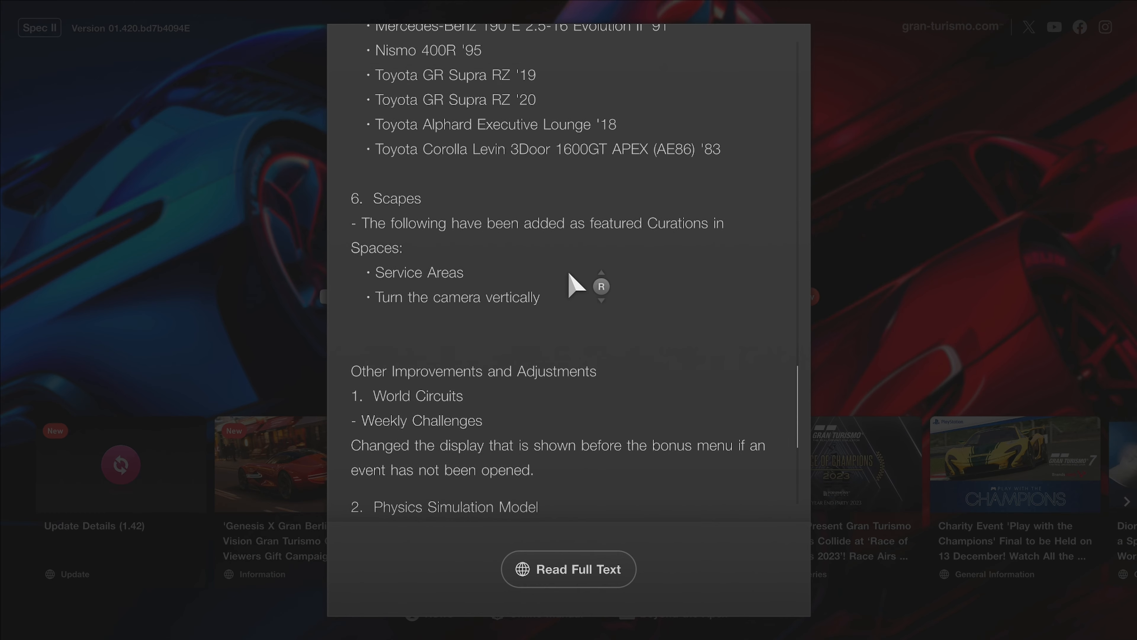
scroll("down", 3)
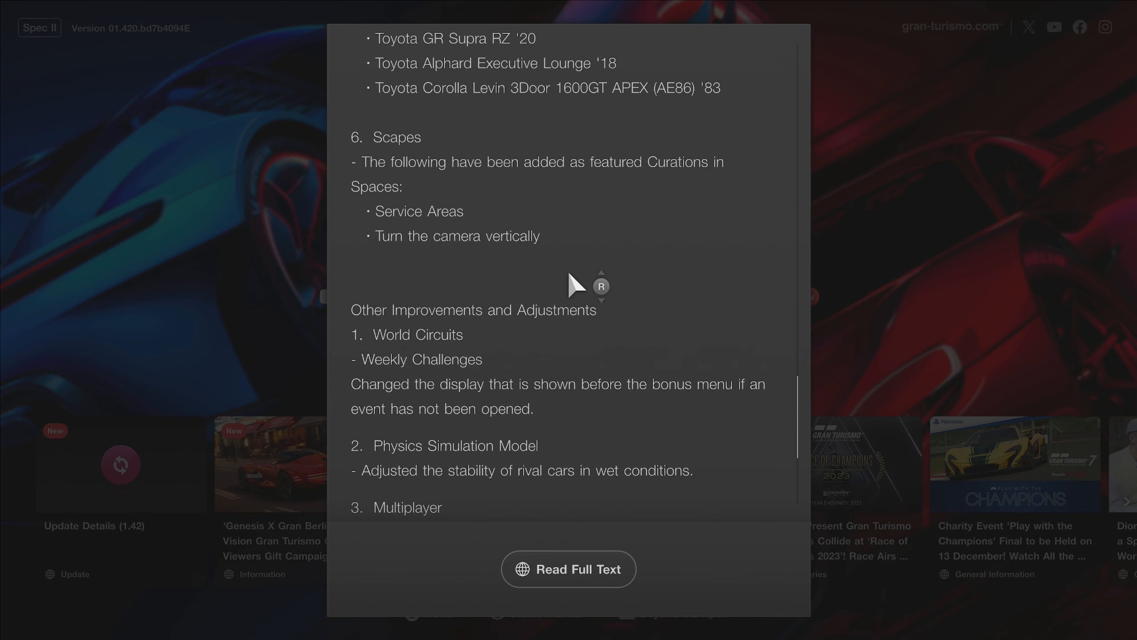
scroll("down", 3)
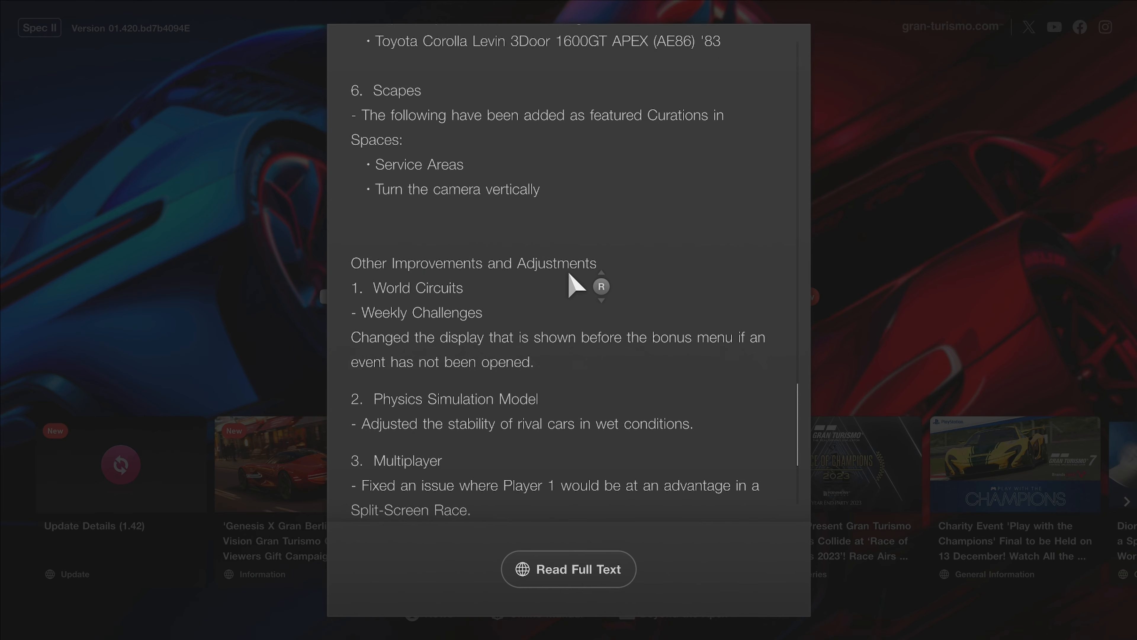
scroll("down", 3)
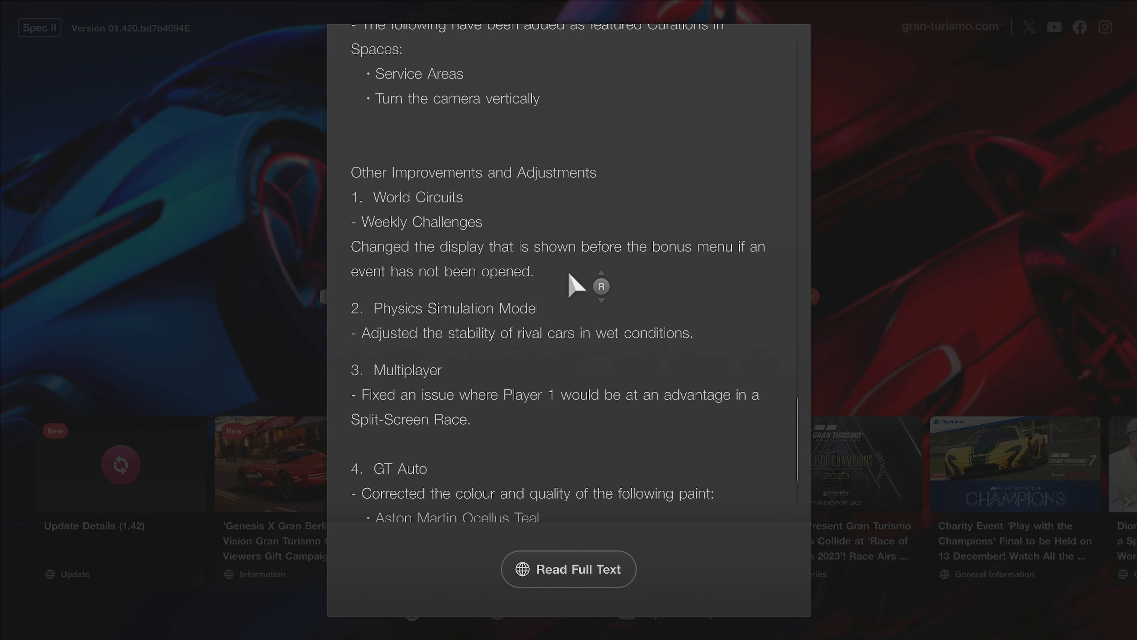
scroll("down", 3)
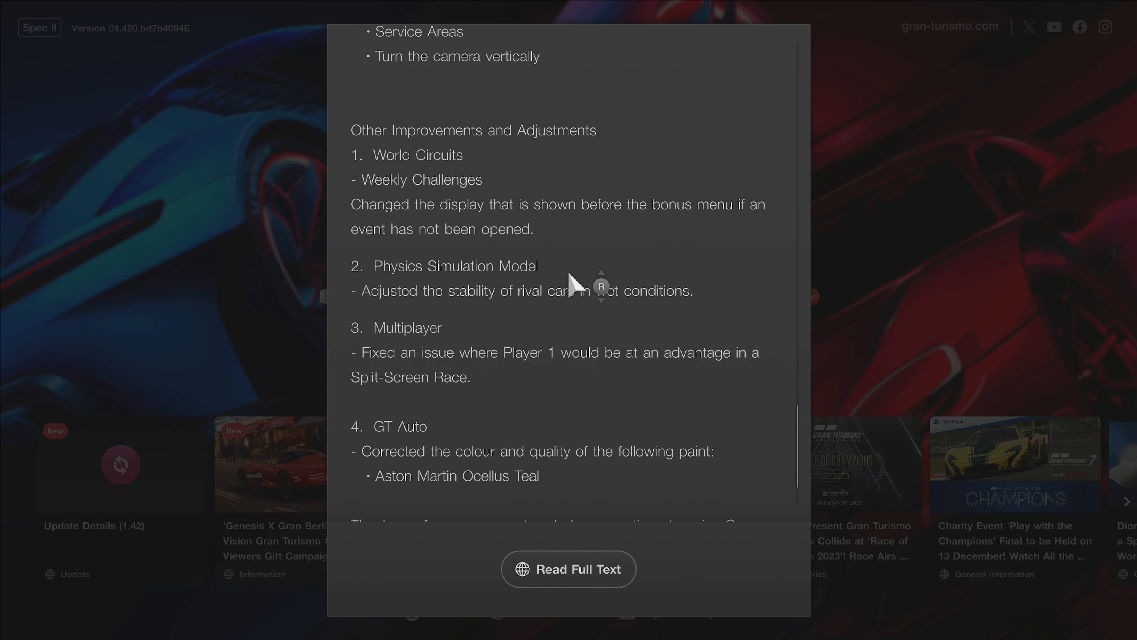
scroll("down", 3)
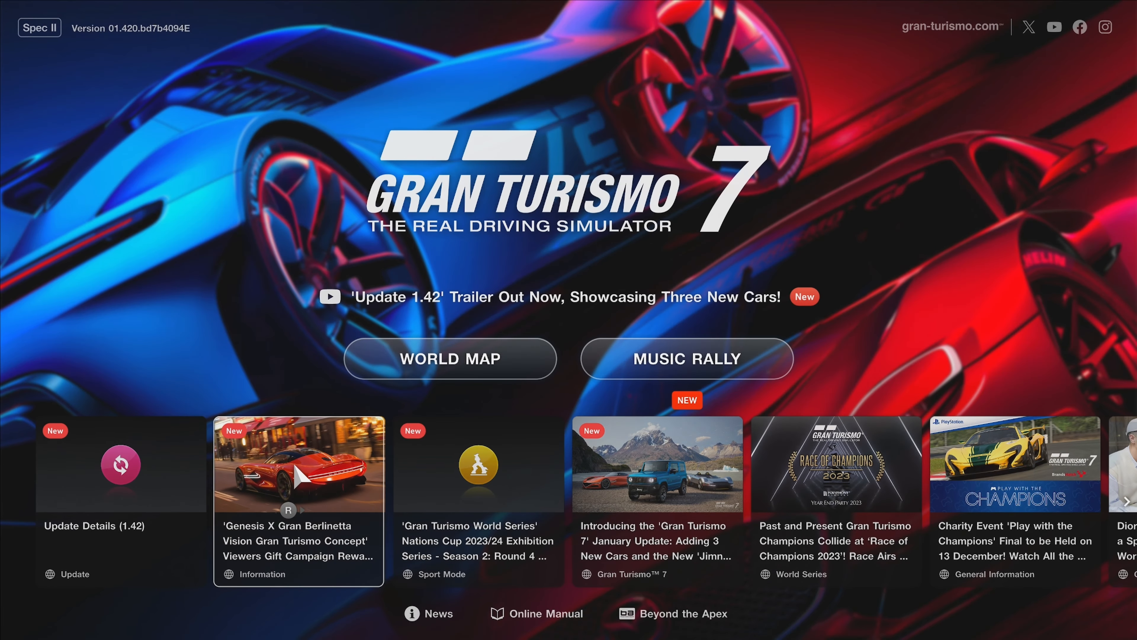
Enter the World Map, view the Ford GT LM Race Car in the Garage, then back out to the map.
left_click(298, 463)
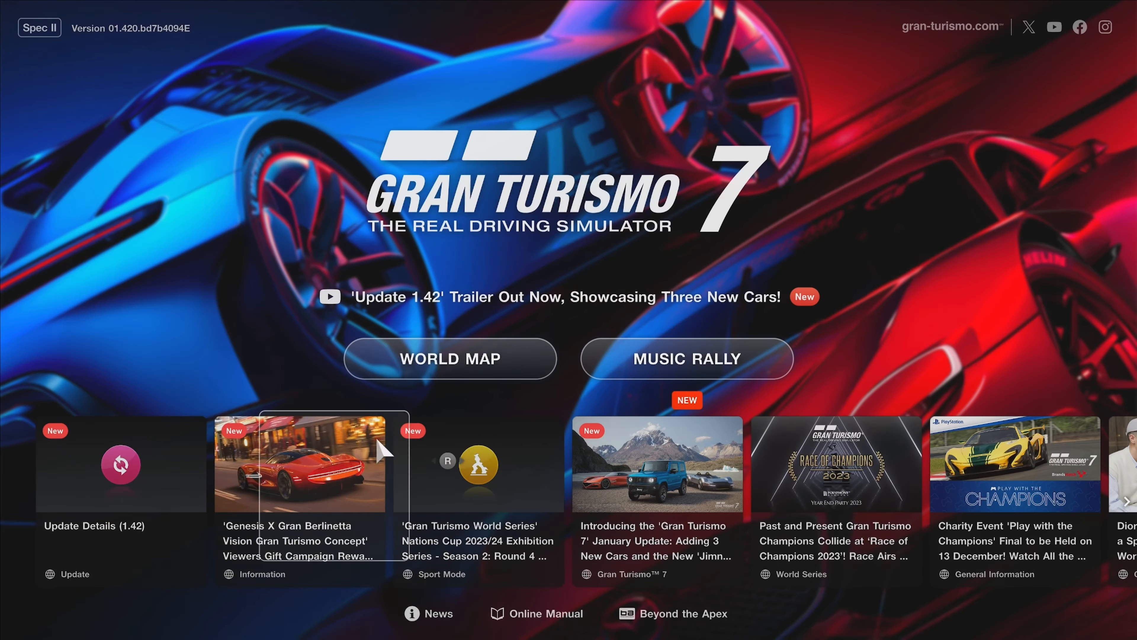
mouse_move(120, 464)
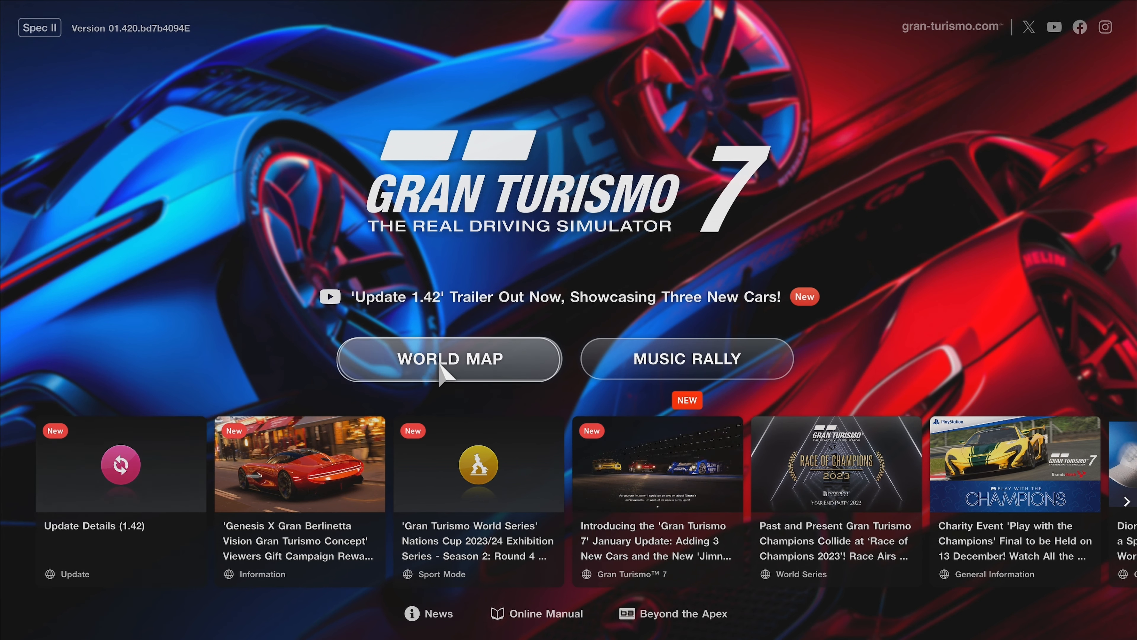
left_click(448, 358)
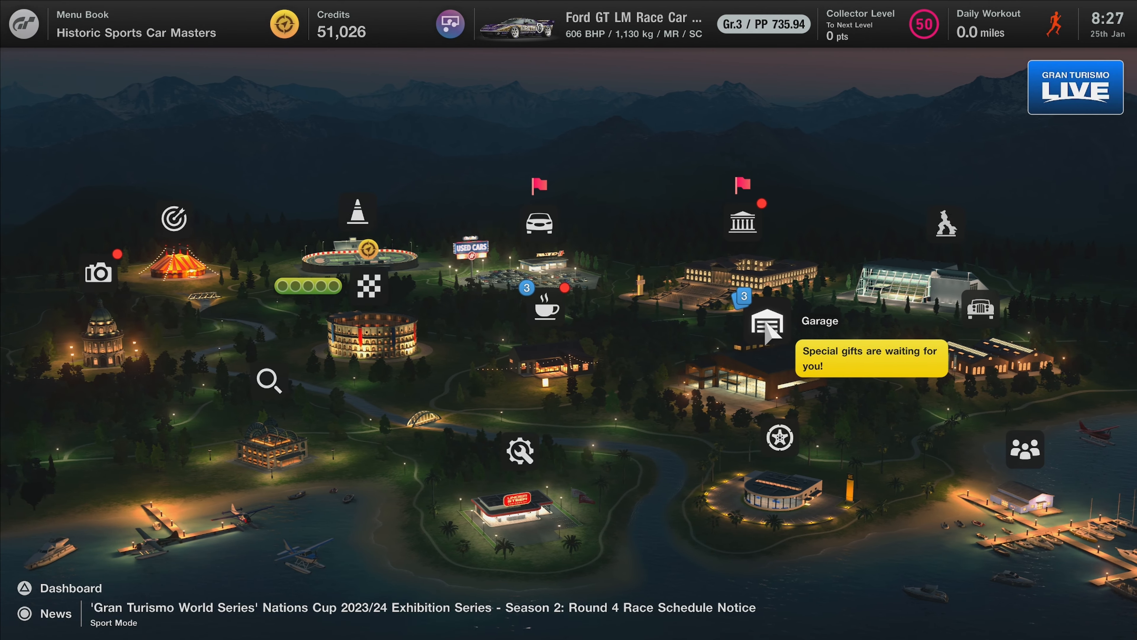
left_click(763, 326)
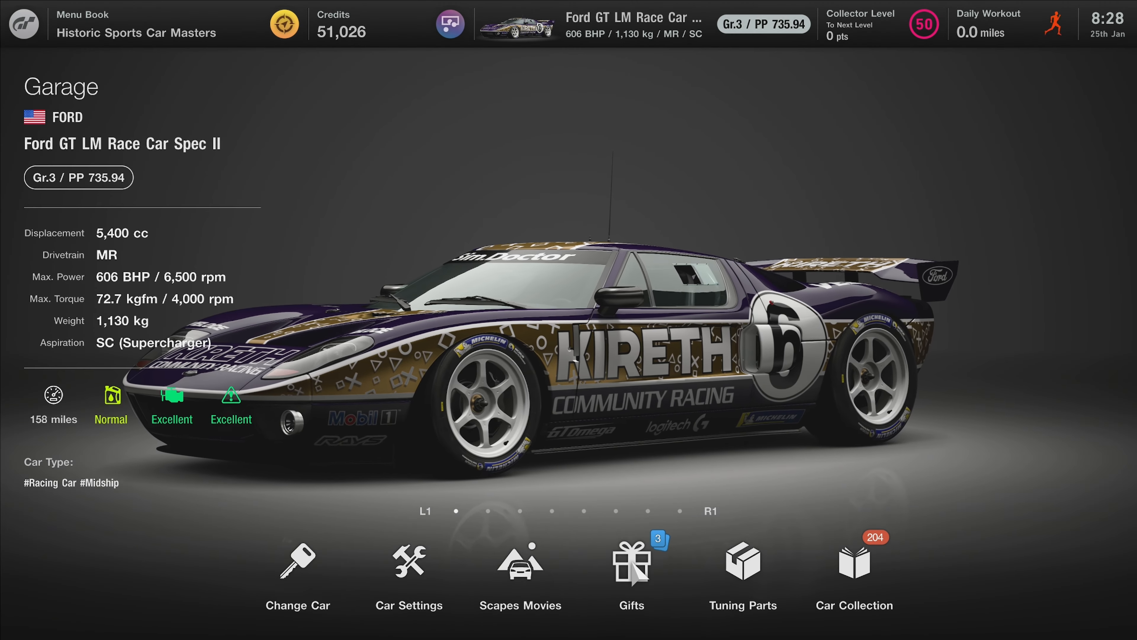
left_click(630, 566)
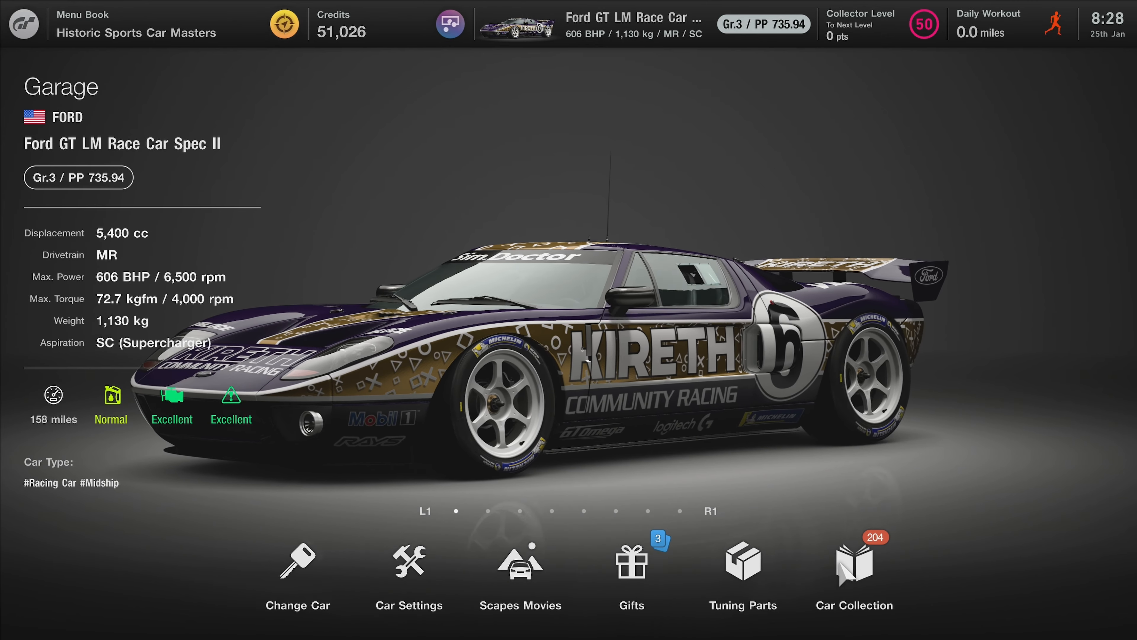
left_click(853, 562)
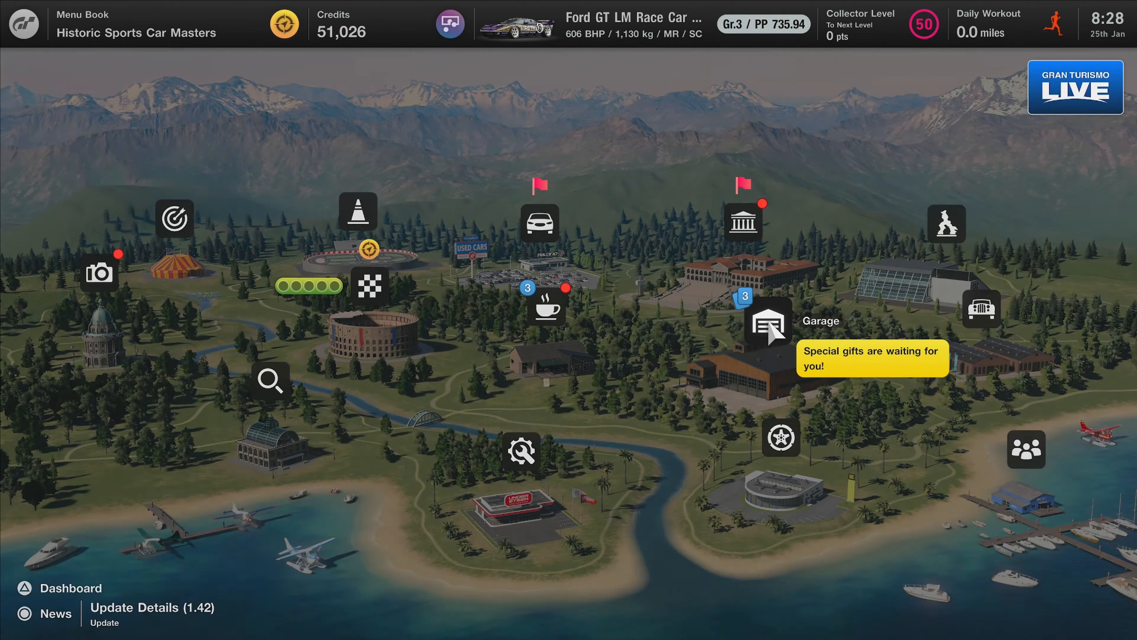
mouse_move(741, 222)
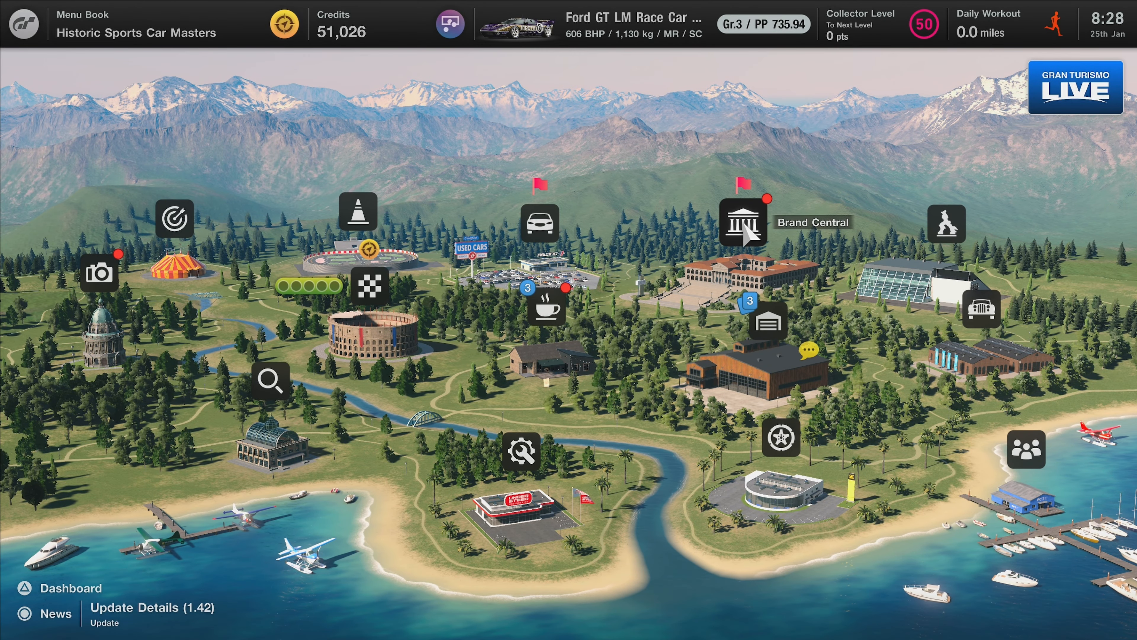
Enter Brand Central and open the Genesis showroom from the Asia-Pacific manufacturers.
left_click(741, 222)
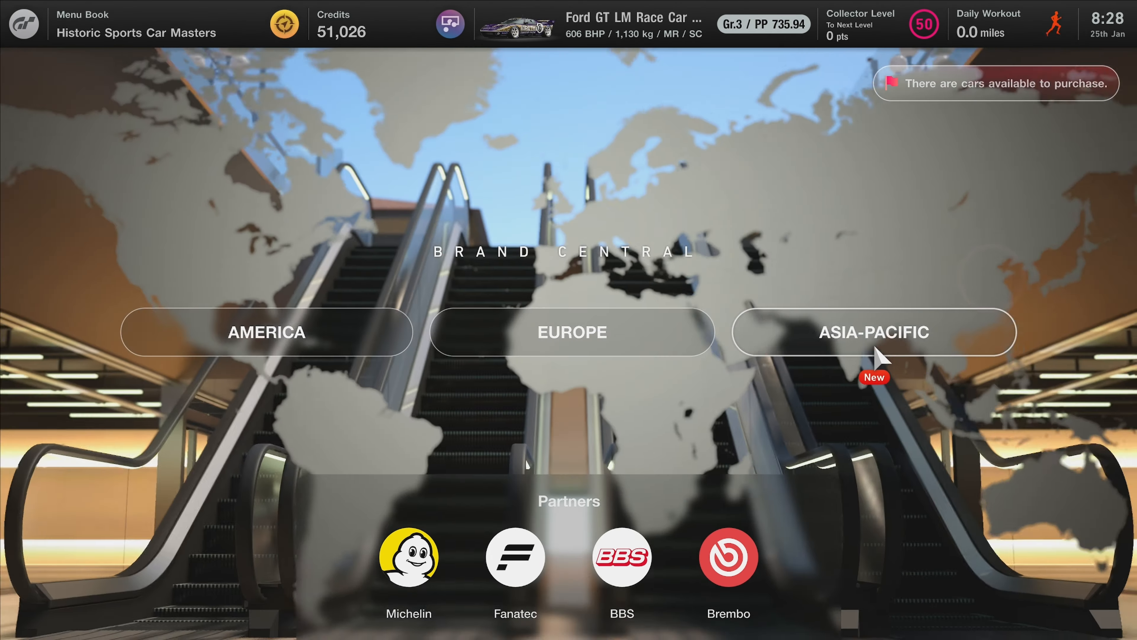
left_click(873, 332)
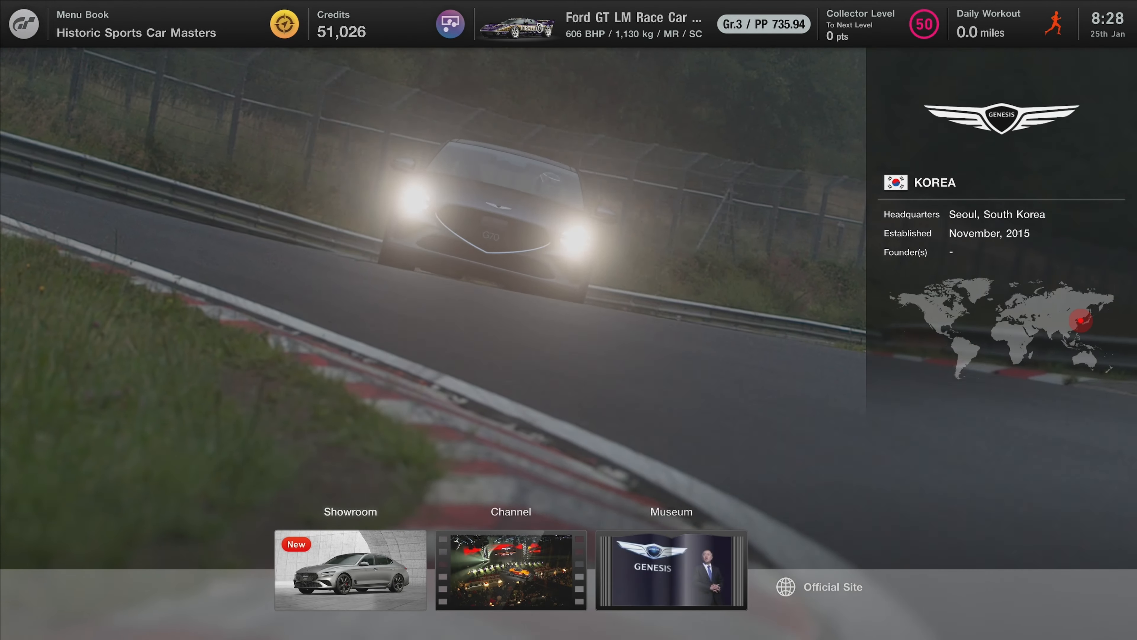
left_click(830, 564)
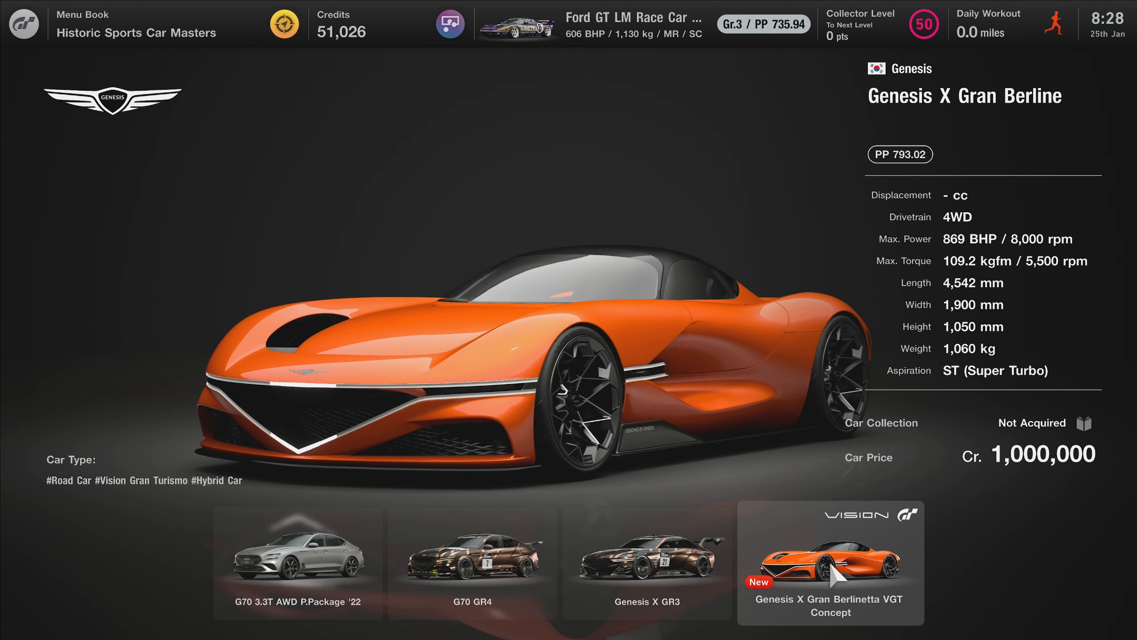
View the Genesis X Gran Berlinetta VGT Concept, then browse Europe's brands and return to region selection.
left_click(829, 563)
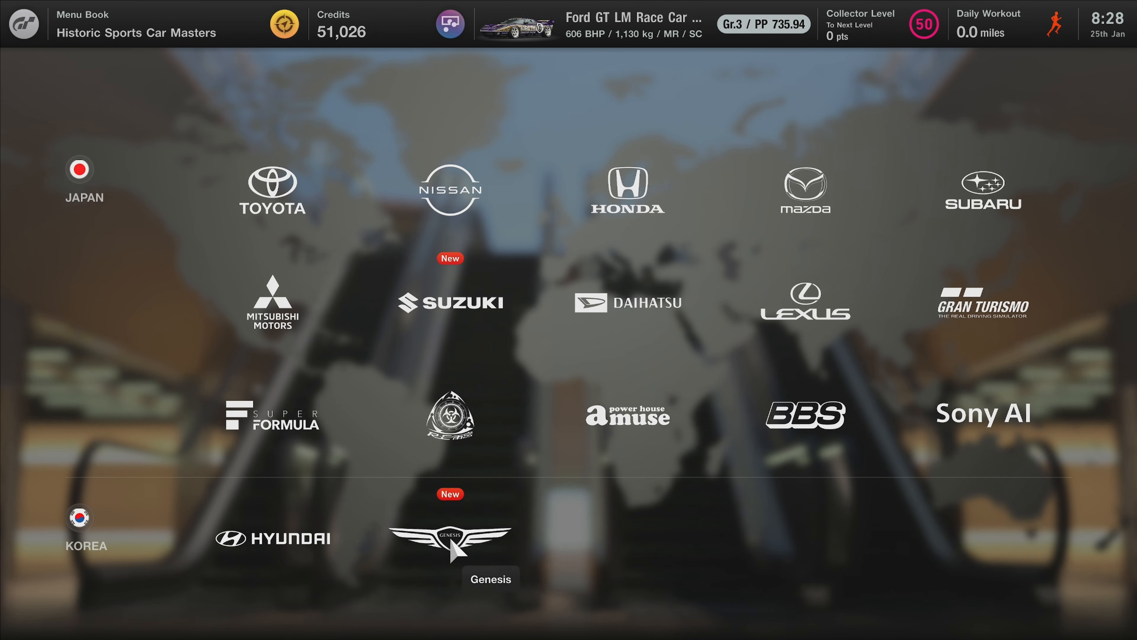
mouse_move(449, 416)
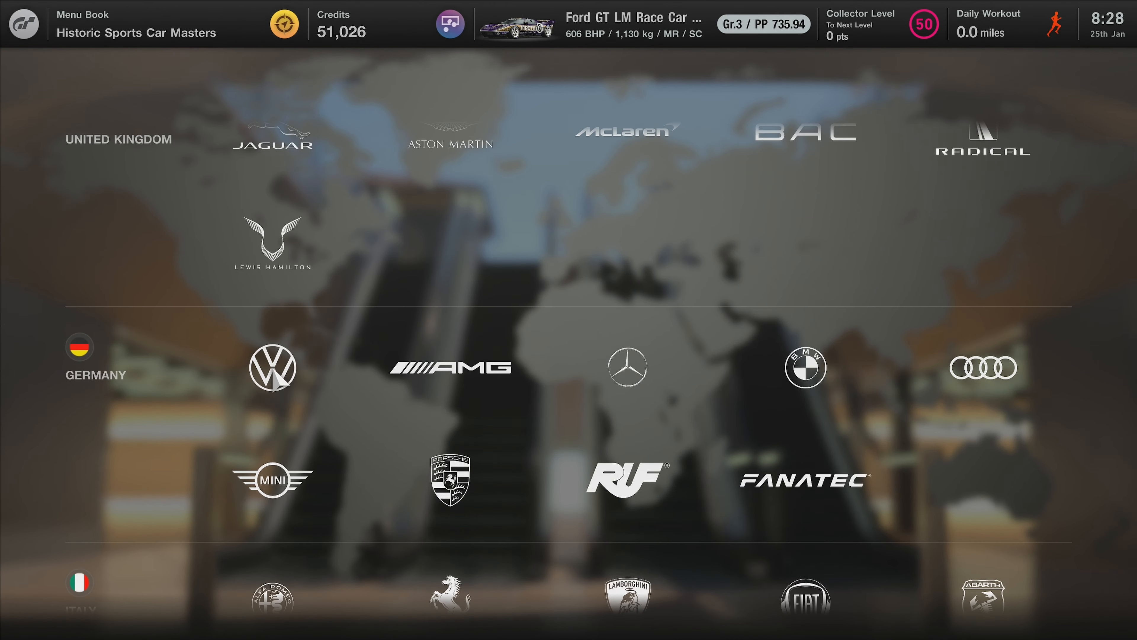
scroll("down", 3)
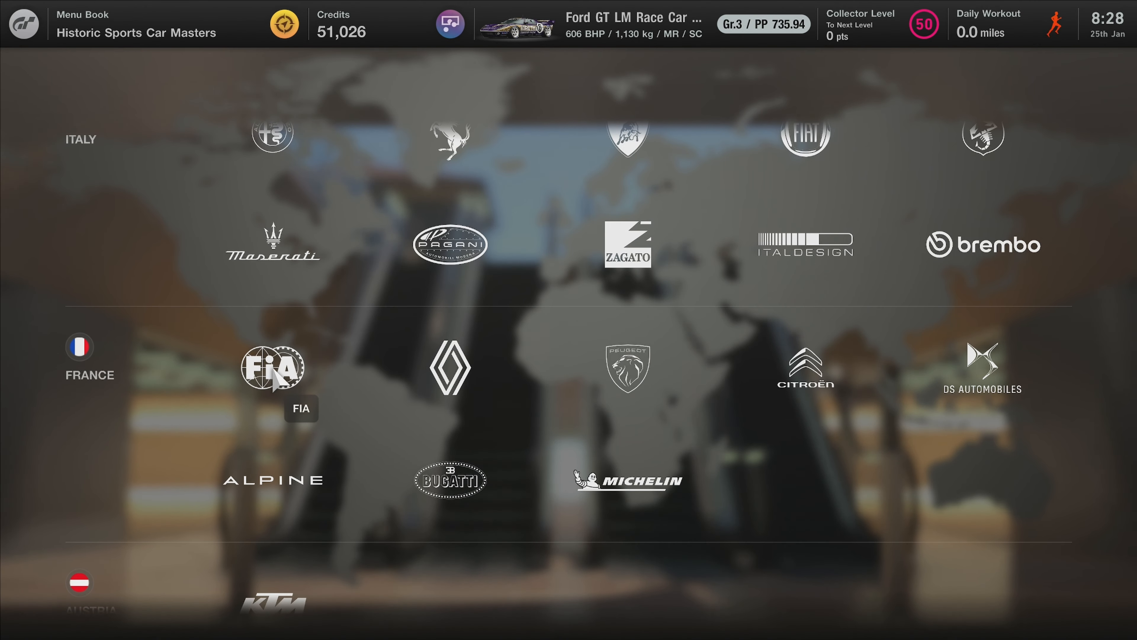
scroll("down", 3)
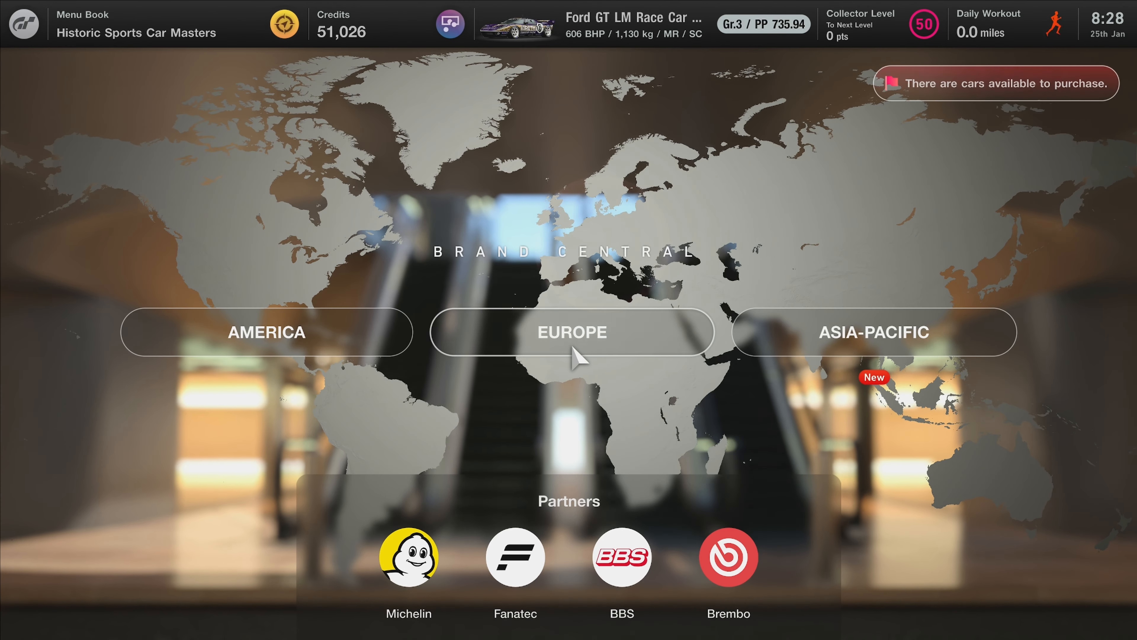
Browse the American then the European manufacturer lists in Brand Central.
left_click(265, 332)
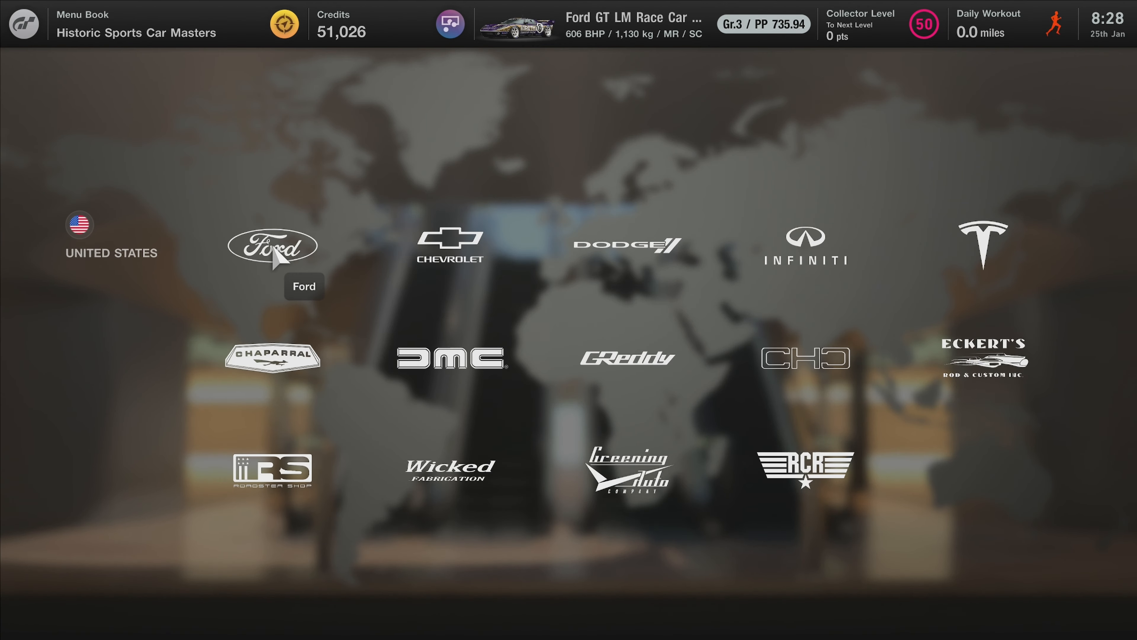
mouse_move(272, 468)
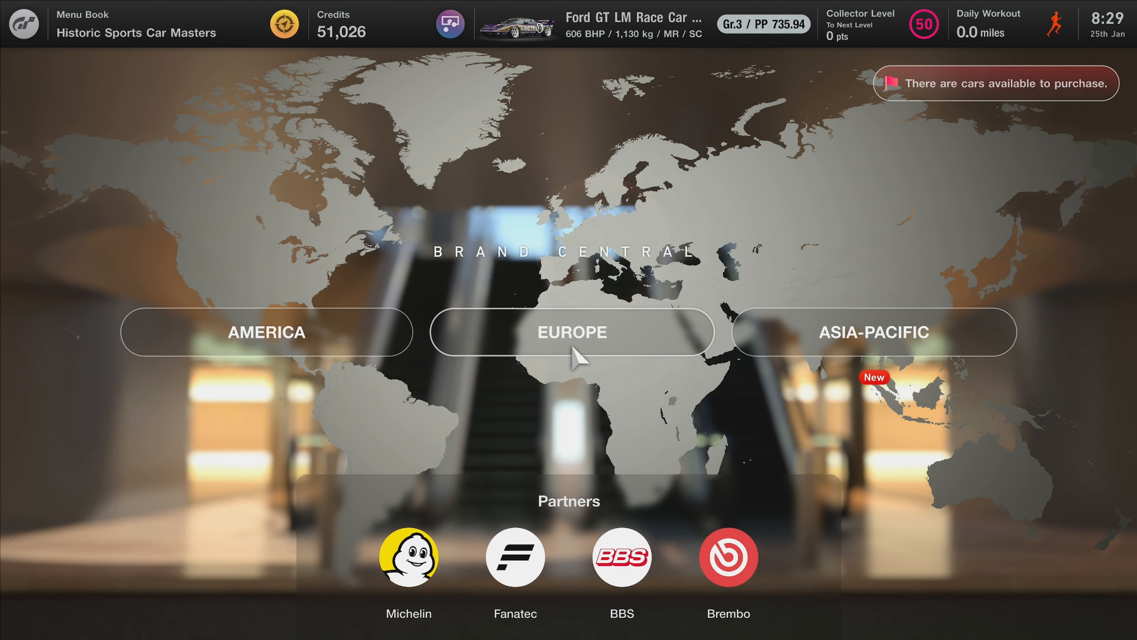
left_click(994, 83)
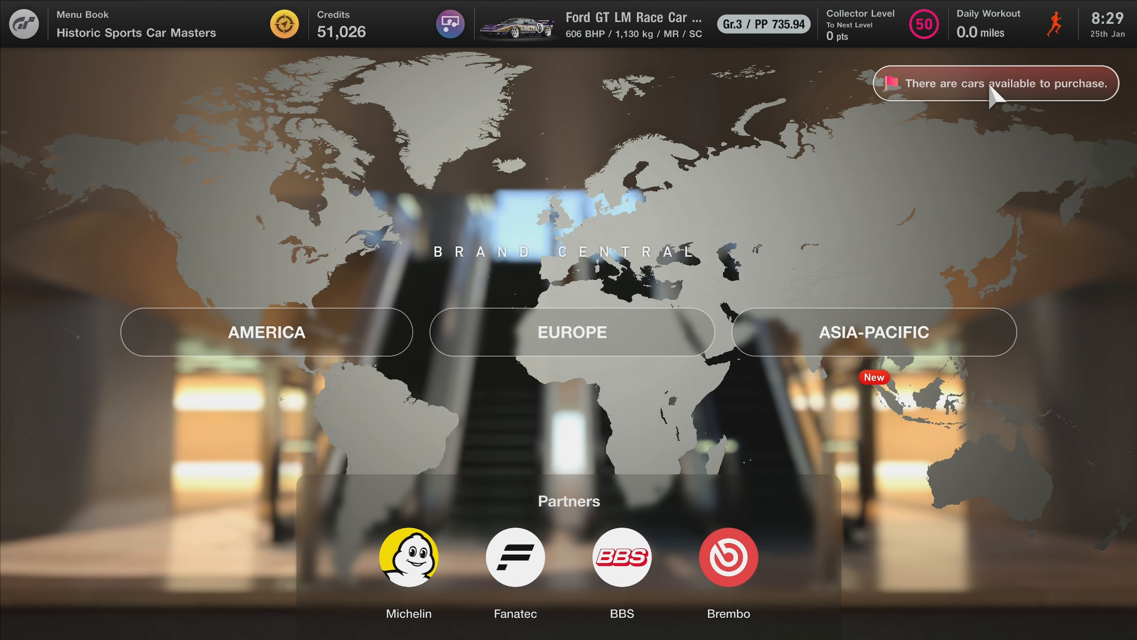
left_click(571, 331)
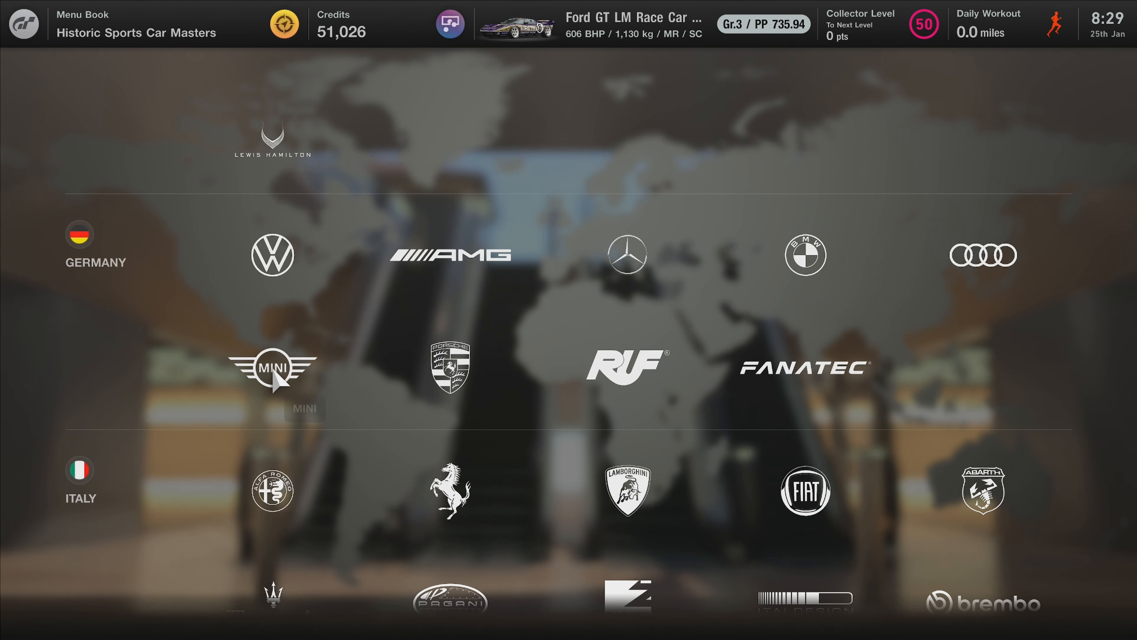
scroll("down", 3)
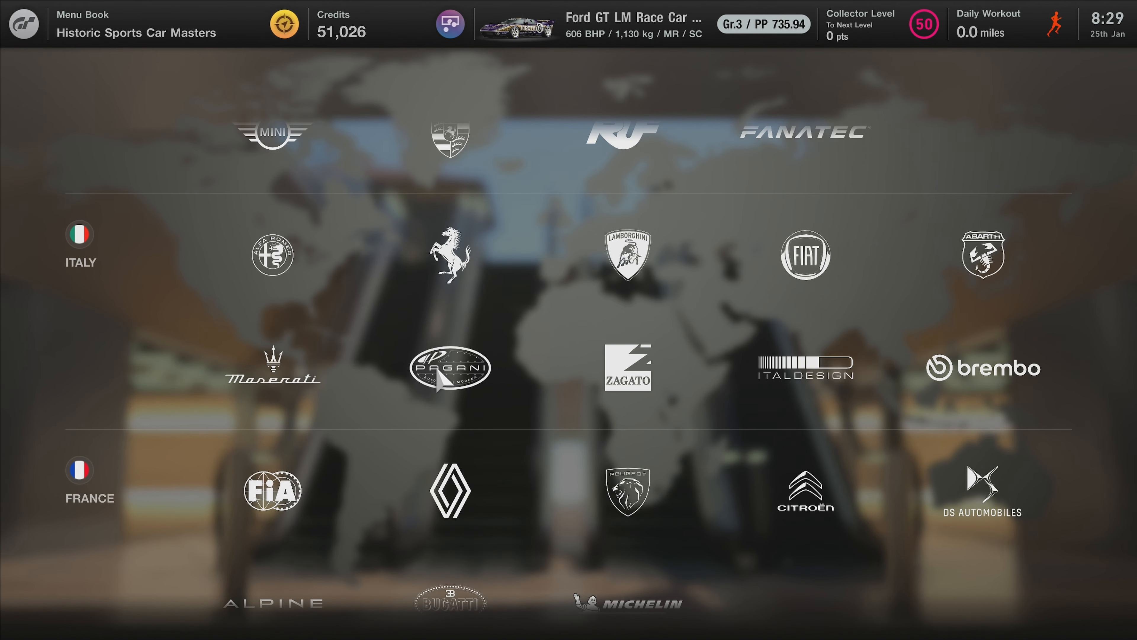
scroll("down", 3)
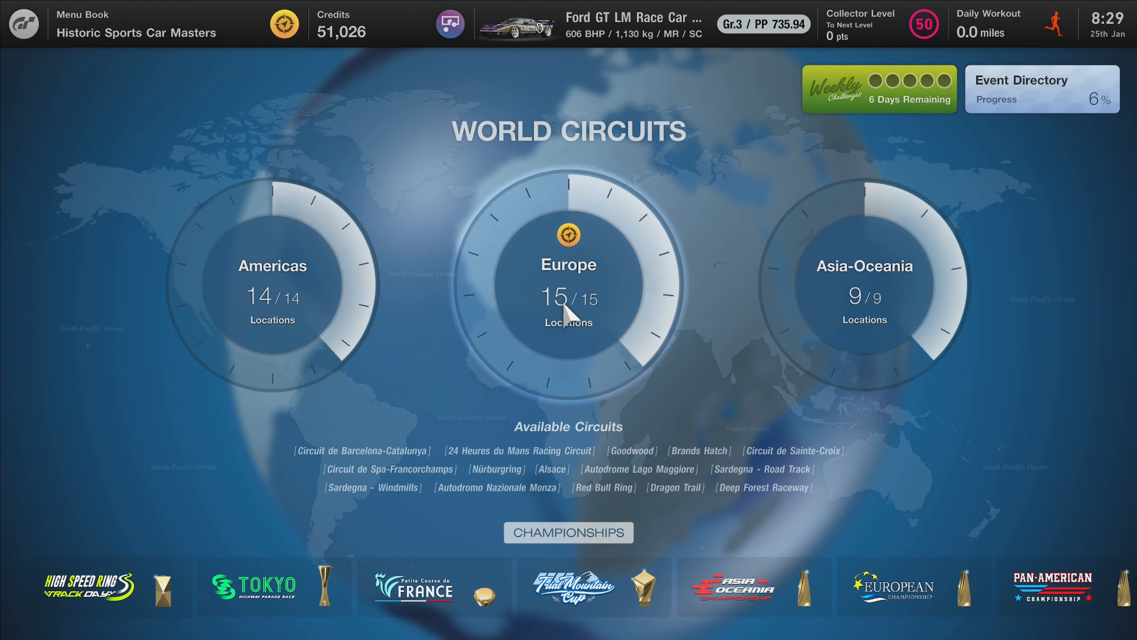
Go to World Circuits and bring up the January Week 4 Weekly Challenges panel.
left_click(878, 89)
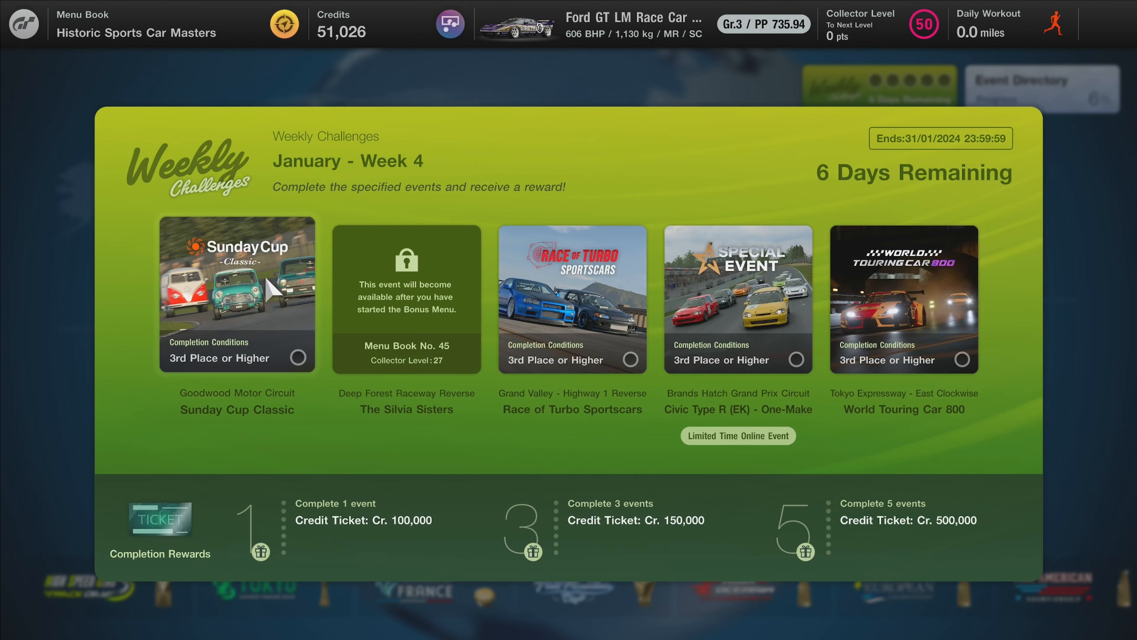